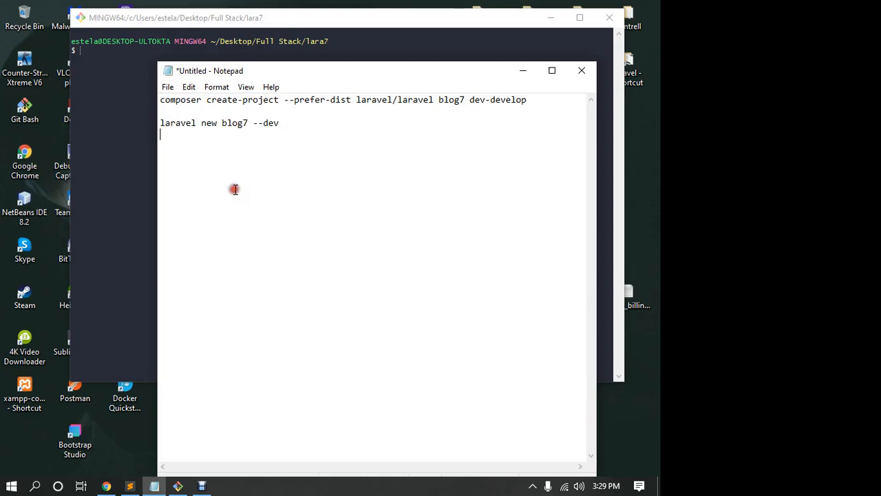
Minimize the Notepad notes with the blog7 composer commands to reveal Git Bash.
double_click(234, 122)
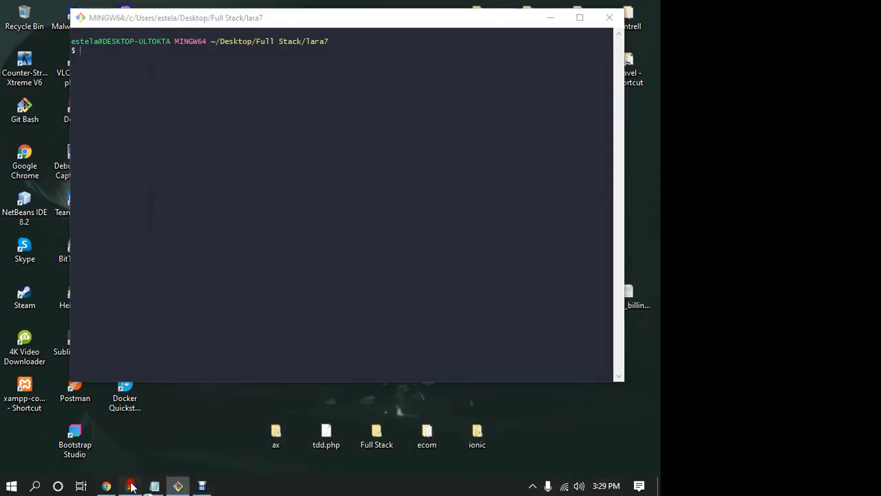
Confirm in composer.json that the lara7 project requires laravel/framework version 7.
click(130, 486)
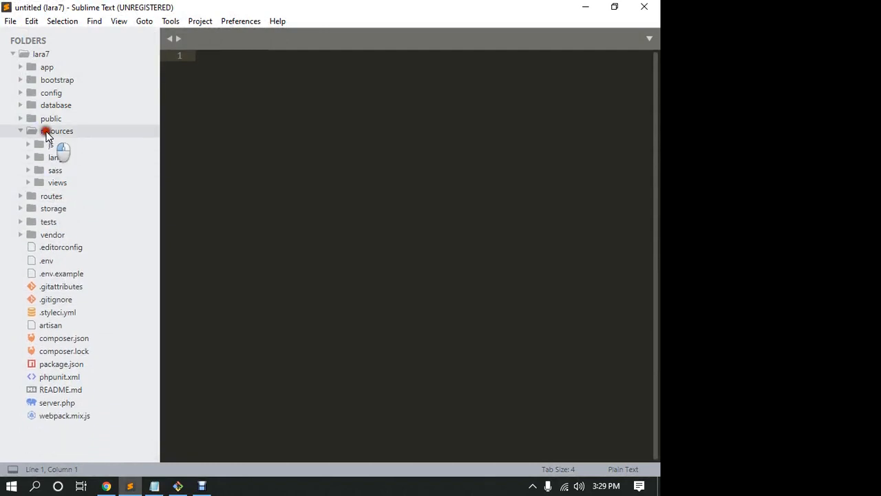
click(62, 131)
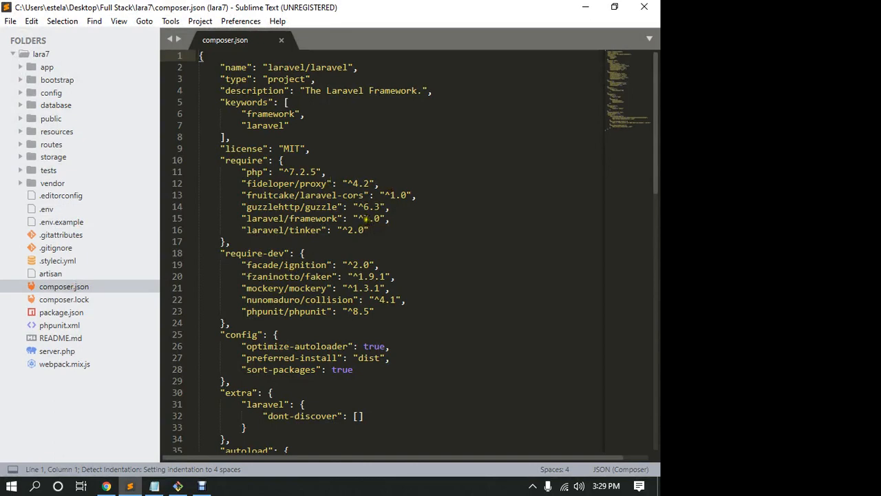
text(7.0)
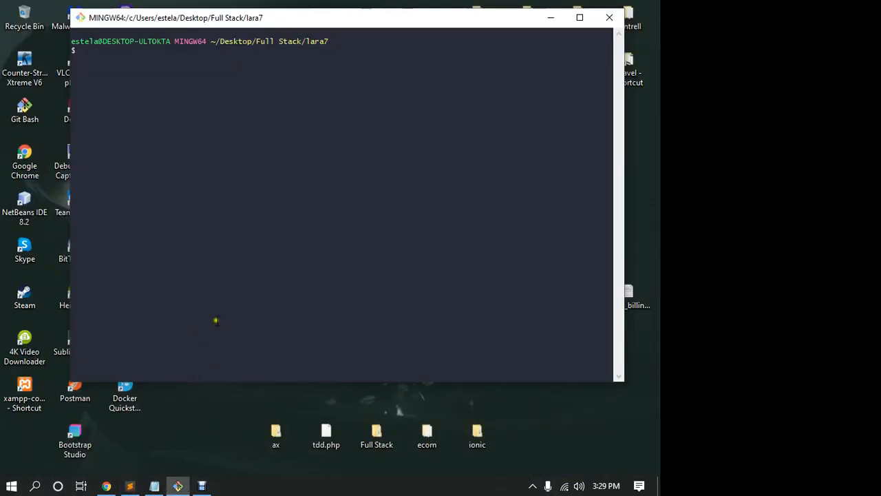
mouse_move(288, 268)
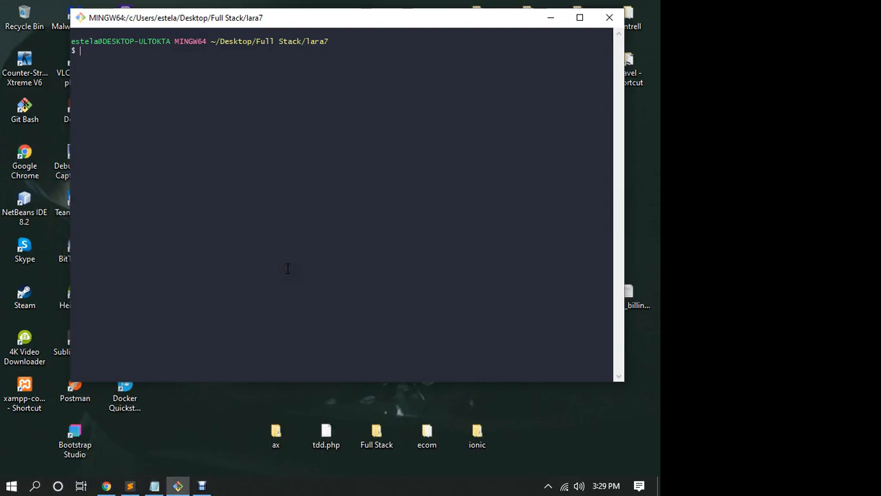
Run php artisan and scroll through the listed make: commands.
text(php artisan)
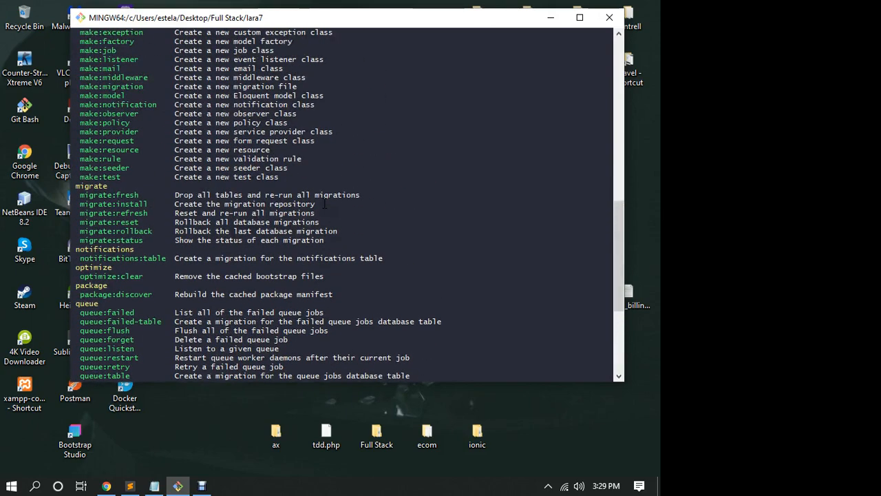
scroll(up, 3)
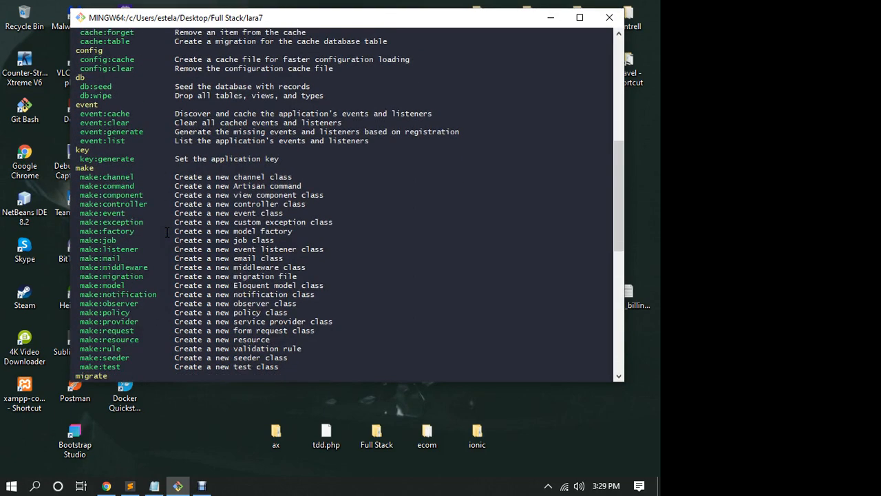
scroll(down, 3)
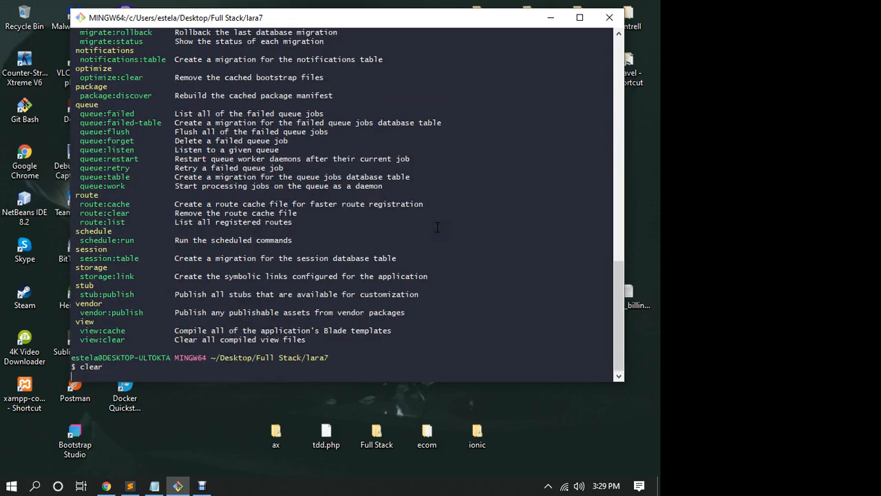
Try php artisan make:composer Sideview, then correct the rejected command name.
text(php artisan make:compos)
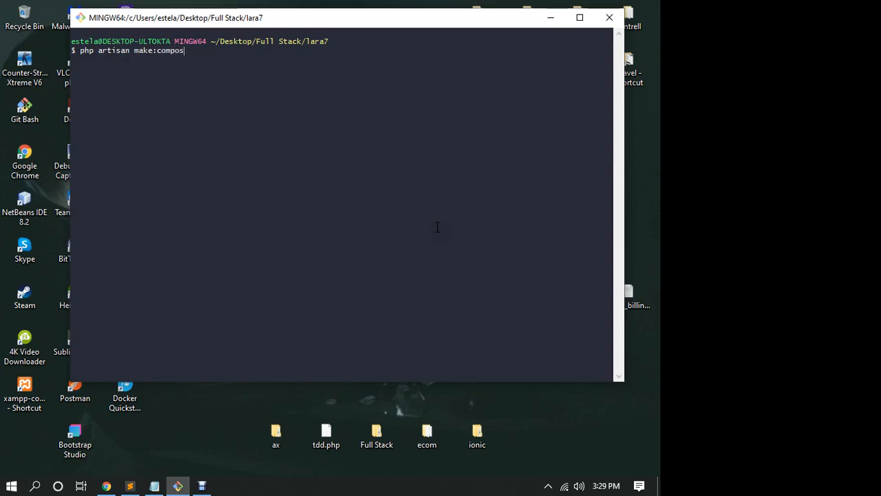
text(er)
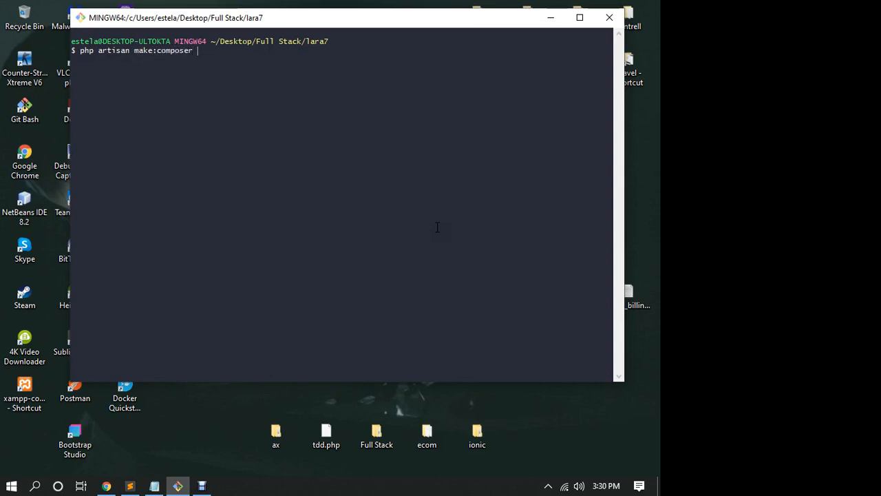
text(Front)
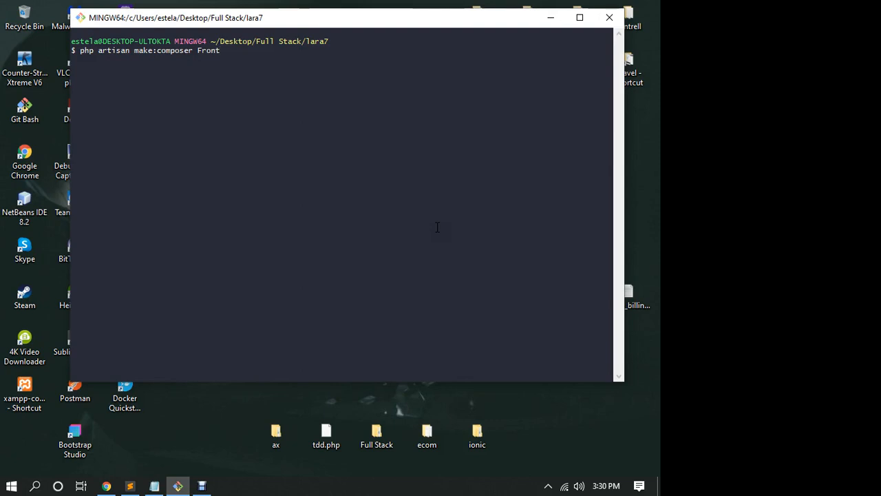
text(view)
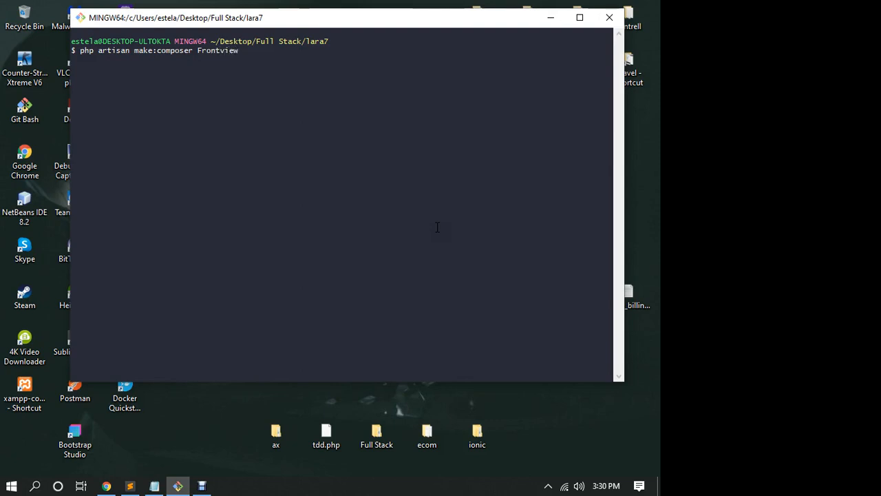
key(BackSpace)
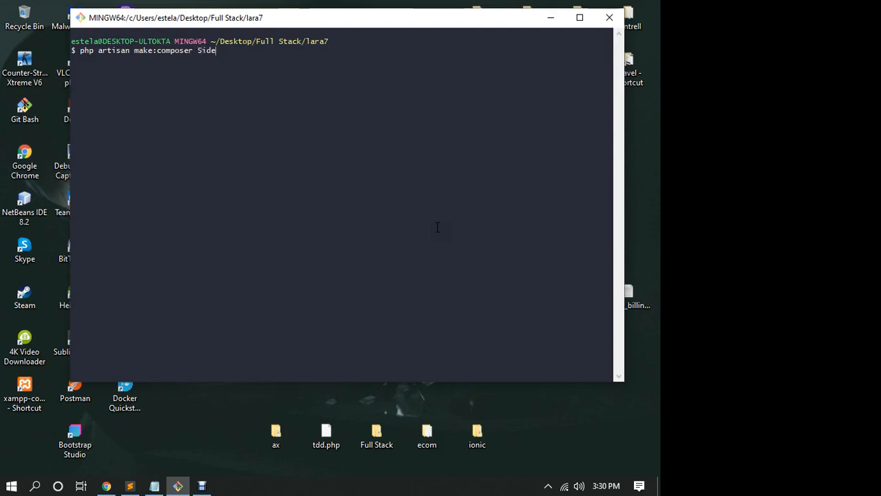
text(view)
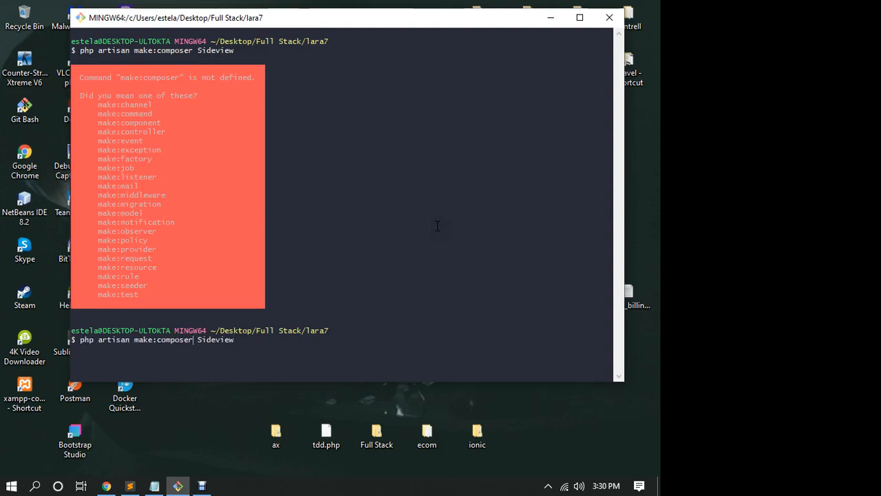
key(Backspace)
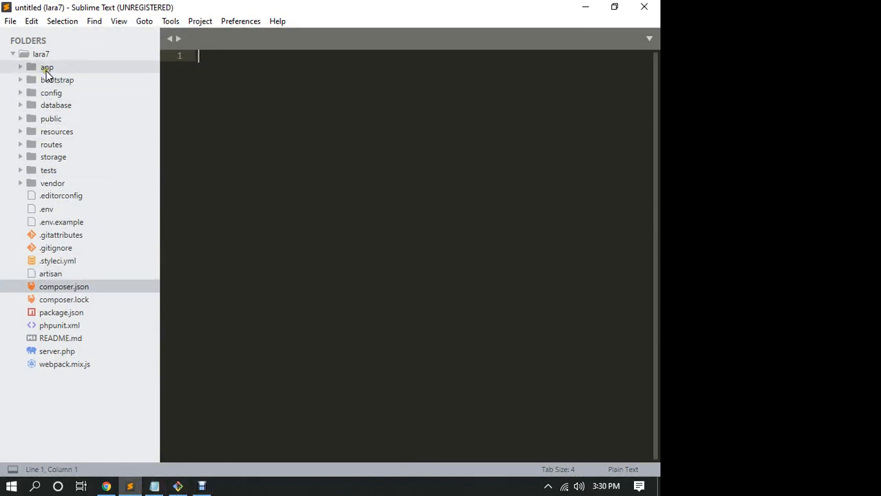
Open Sideview.php from app/View/Components, then expand the views and routes folders.
click(47, 66)
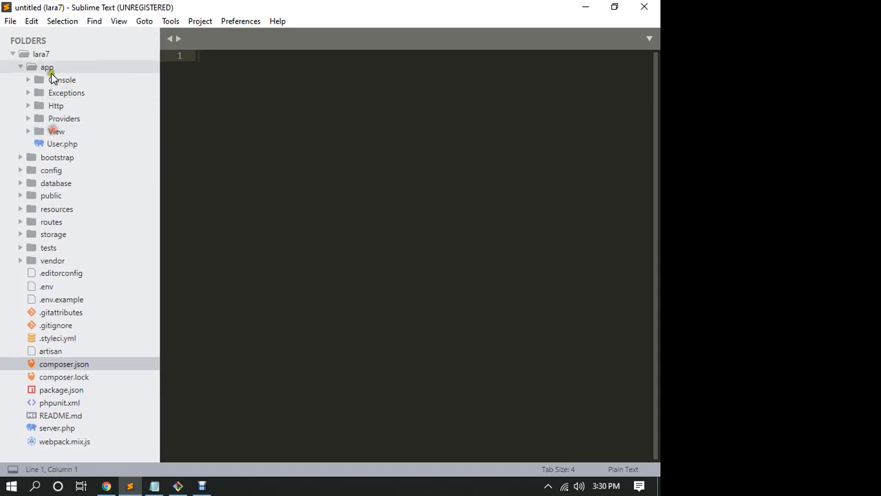
click(56, 130)
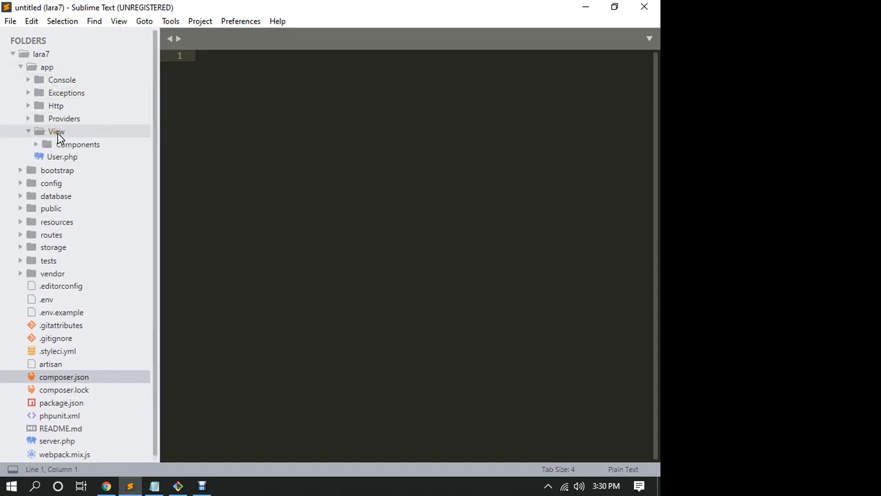
click(77, 144)
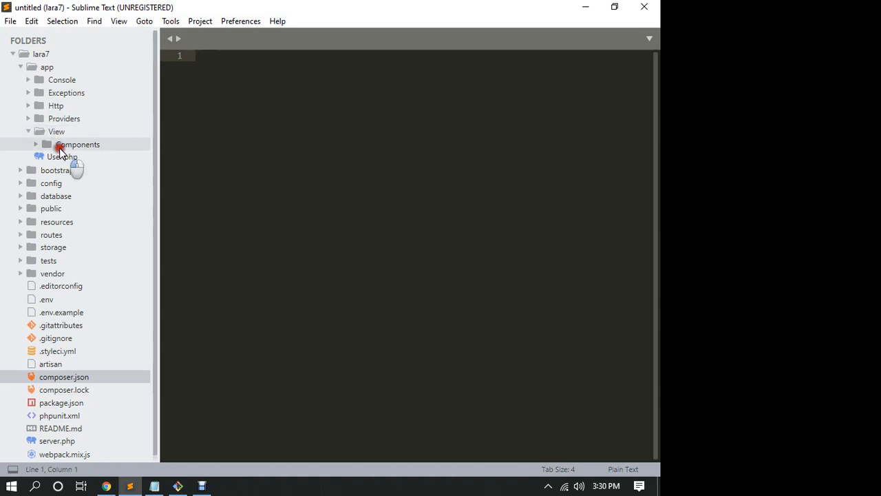
click(78, 144)
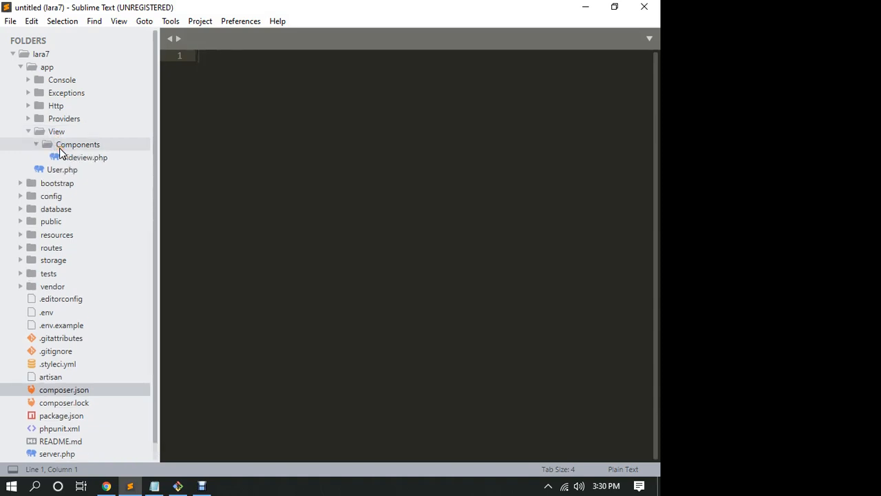
double_click(84, 157)
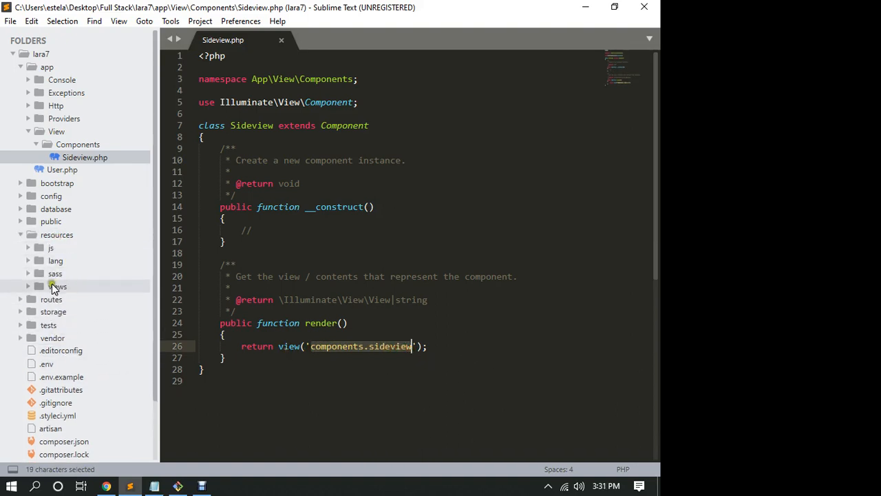
click(57, 285)
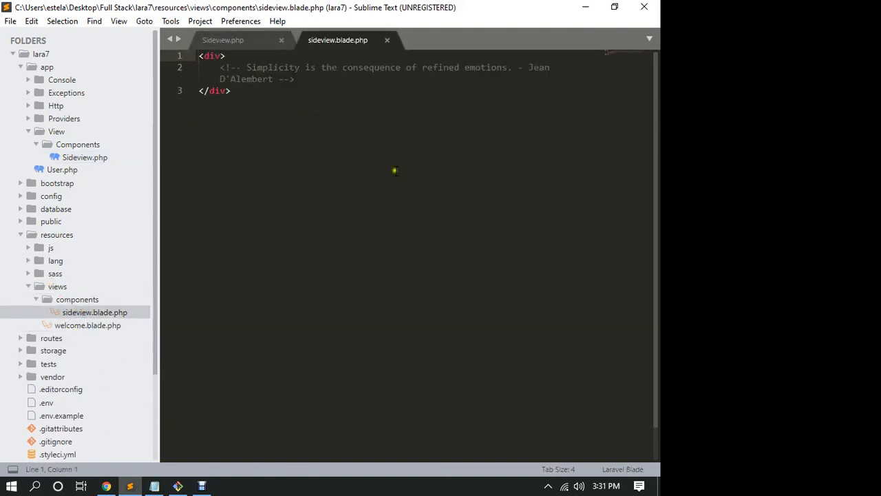
mouse_move(369, 155)
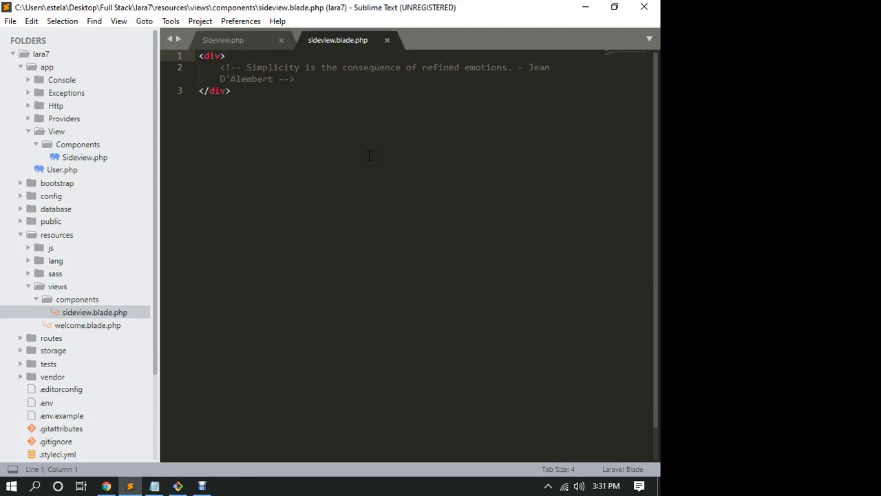
click(51, 338)
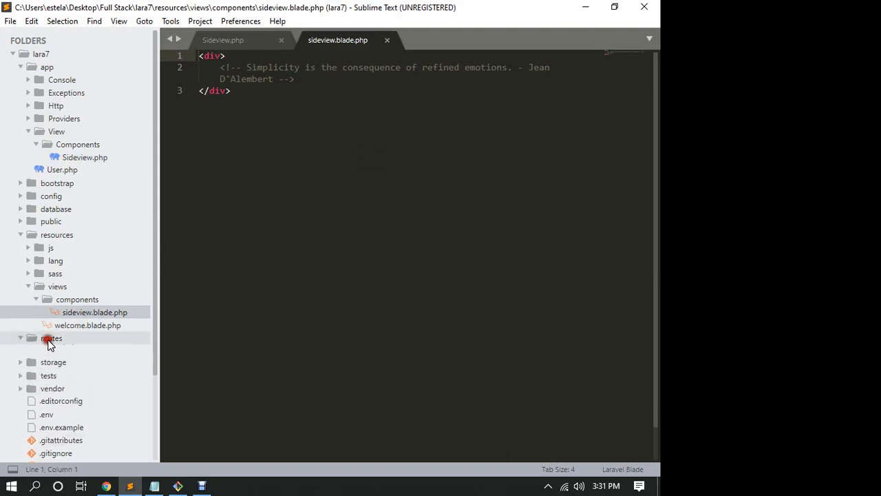
In web.php, pass view('welcome') a names array ['morley','morls','morlax'].
click(61, 389)
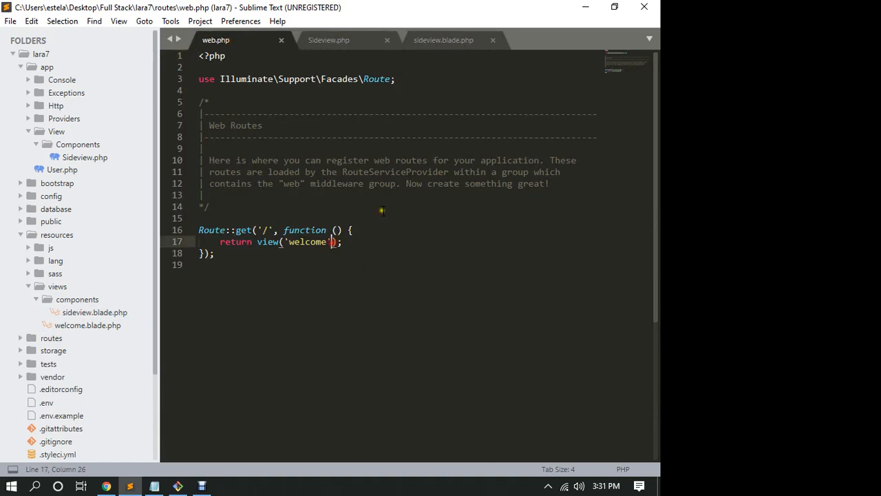
text(,[''])
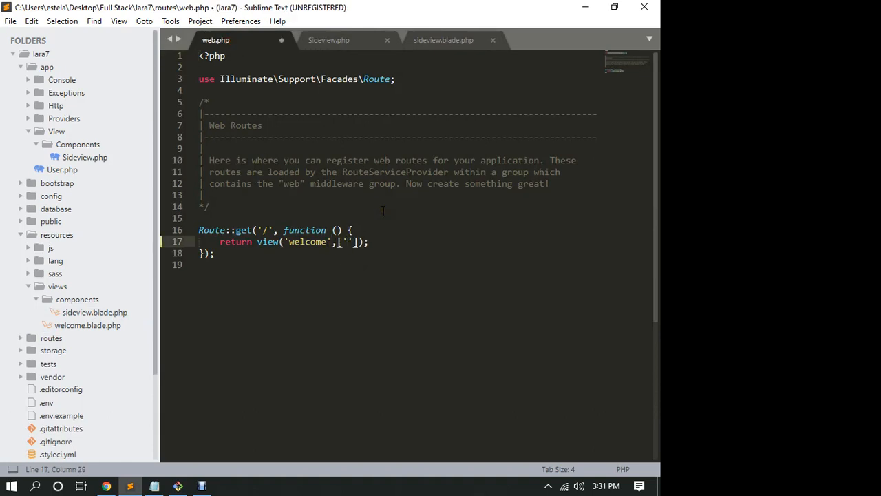
text(names)
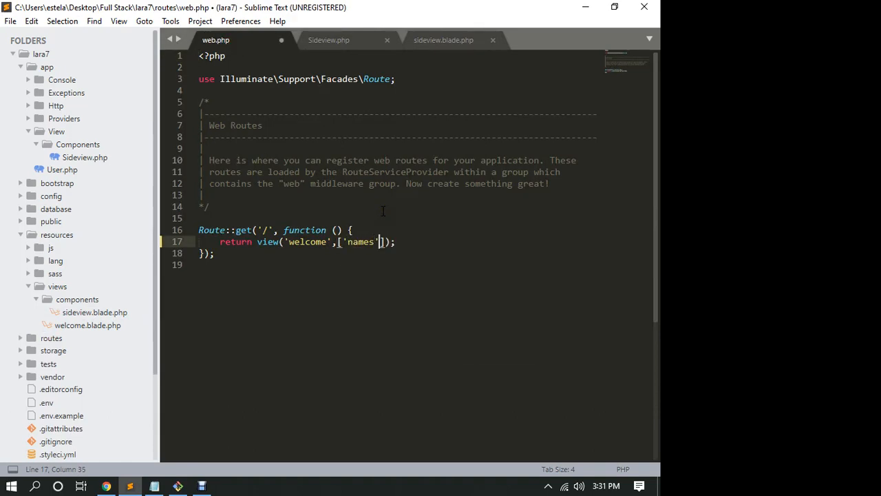
text(=> '')
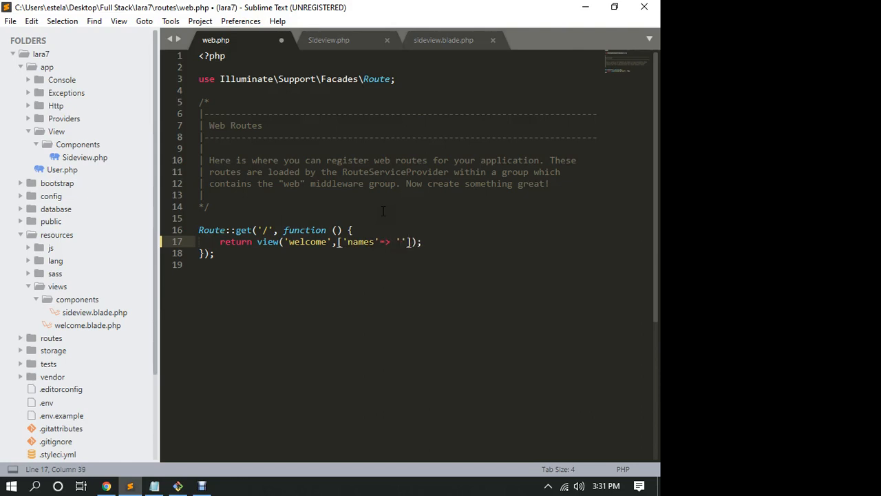
text([)
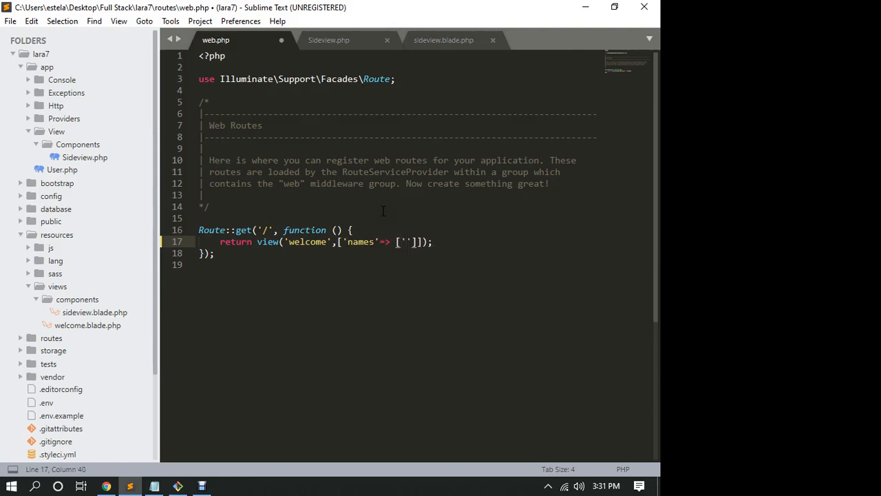
text(morley)
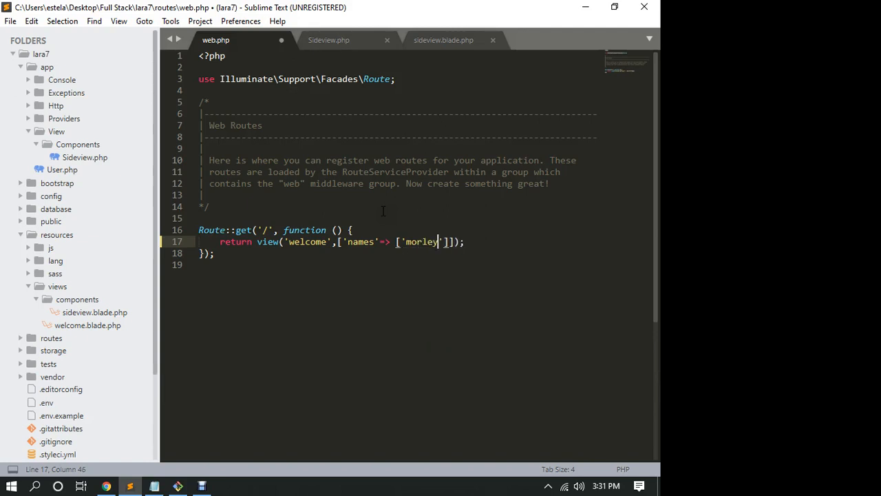
text(,'morls')
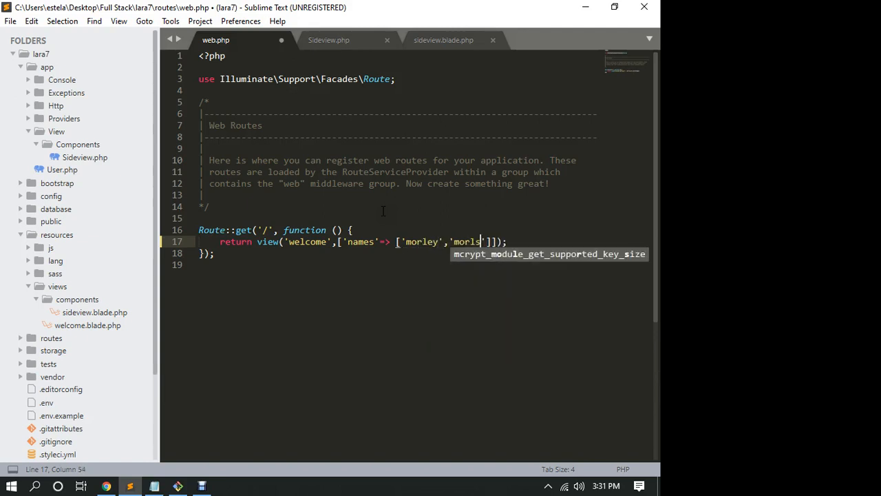
text(,'morla)
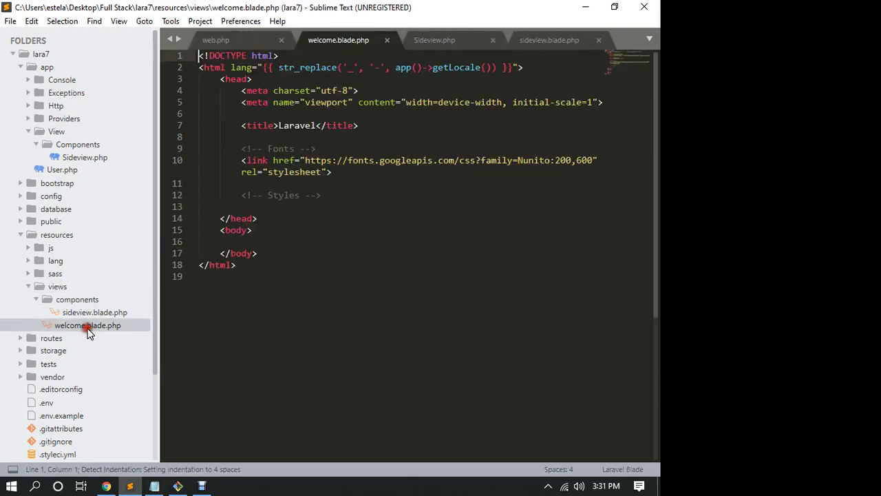
Add an <x-sidebar /> tag inside the welcome view's body and save.
click(215, 39)
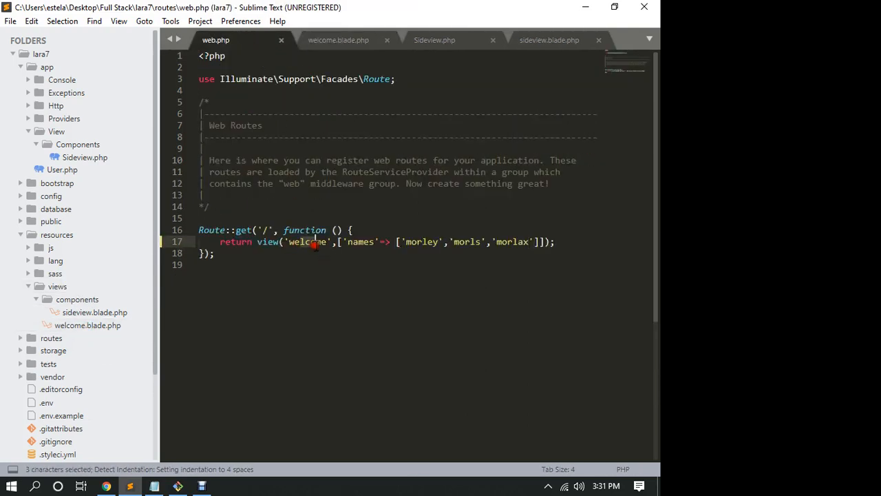
click(338, 39)
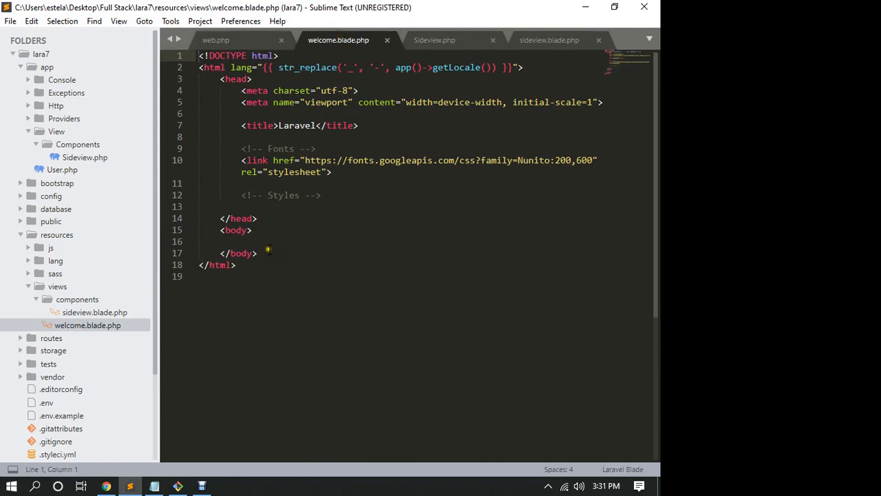
click(434, 39)
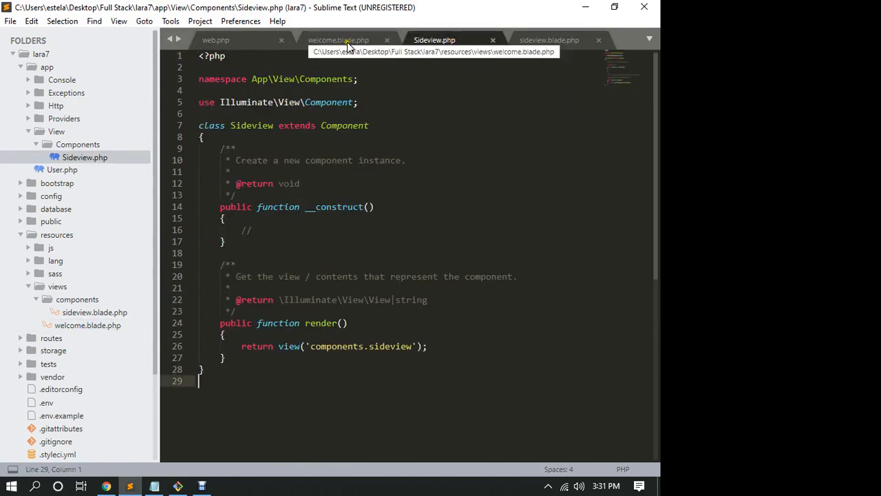
click(337, 39)
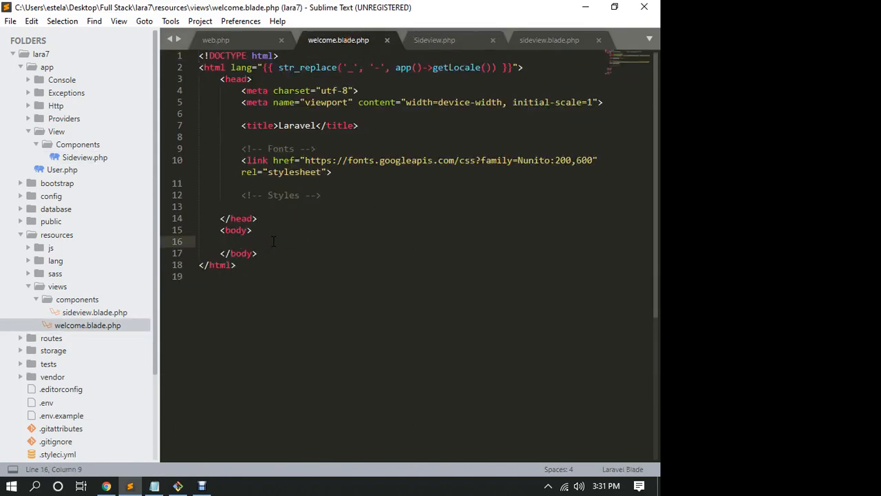
text(<x)
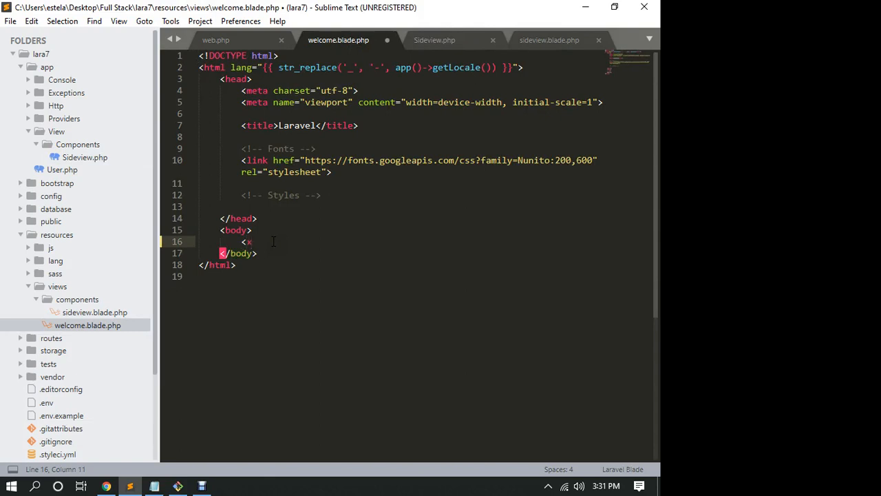
text(-sidebar />)
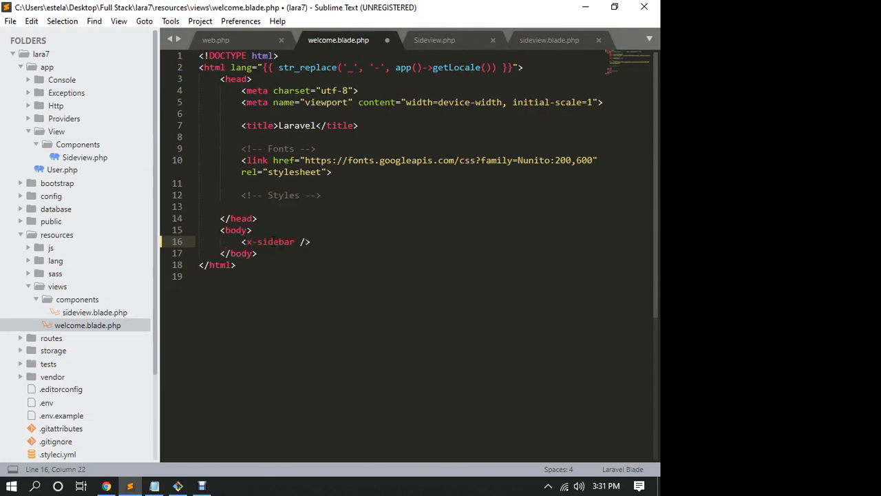
key(ctrl+s)
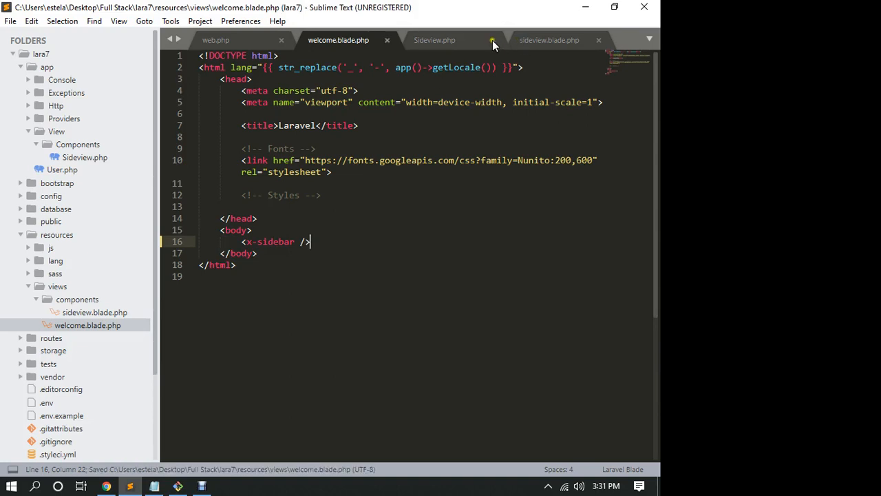
Save the sideview.blade.php template reading 'Morlet the programmer'.
click(549, 39)
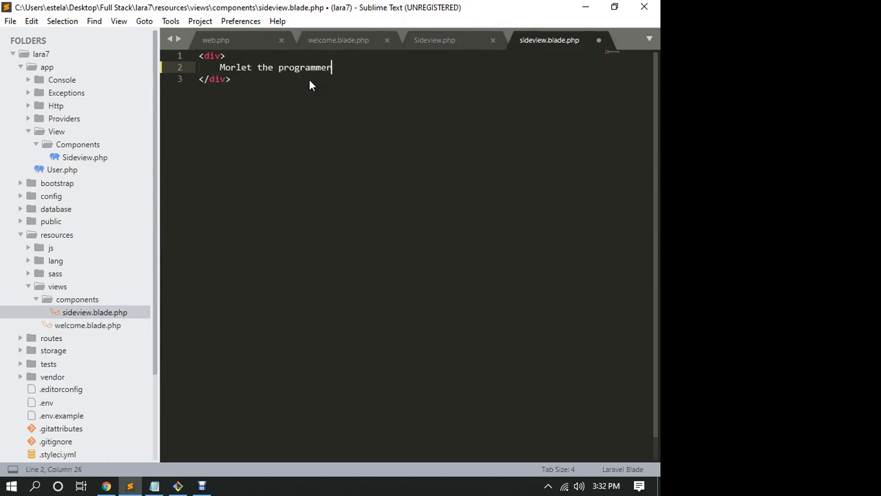
key(ctrl+s)
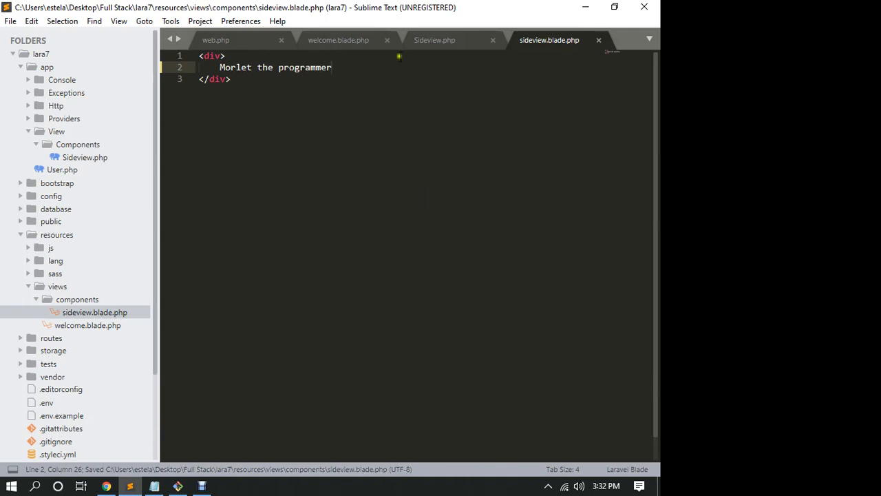
click(338, 39)
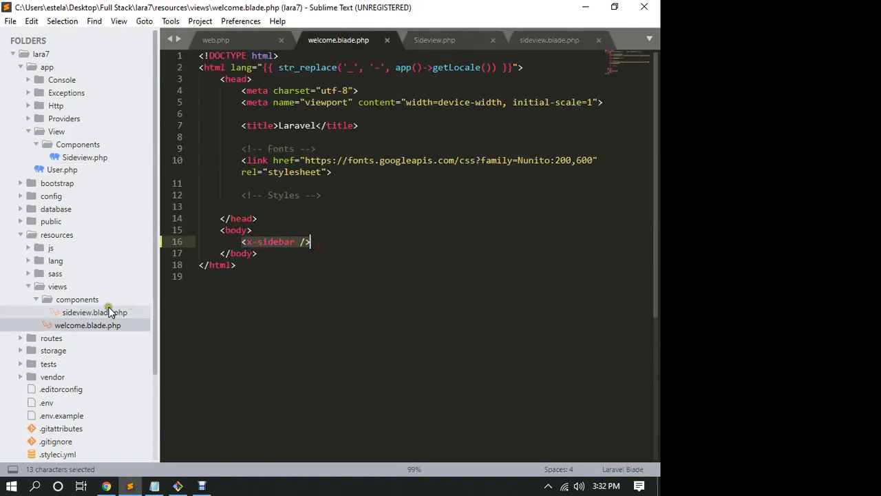
click(94, 312)
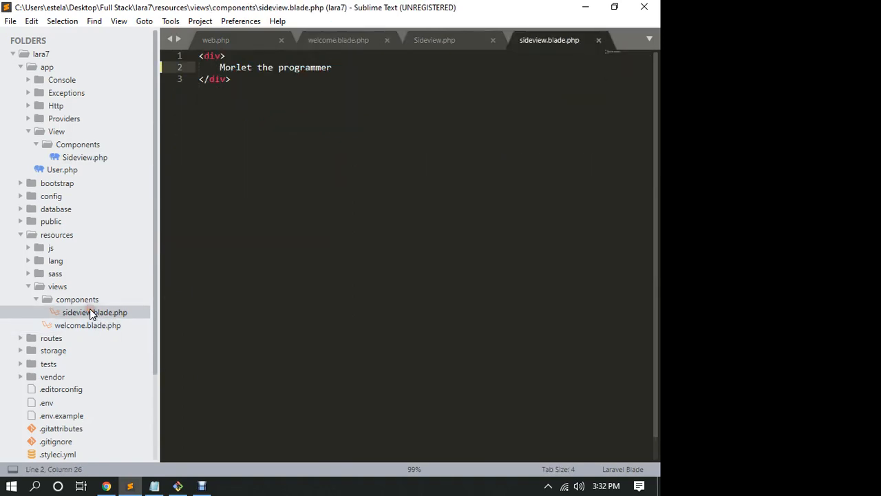
Run php artisan serve in Git Bash to serve at 127.0.0.1:8000.
click(178, 486)
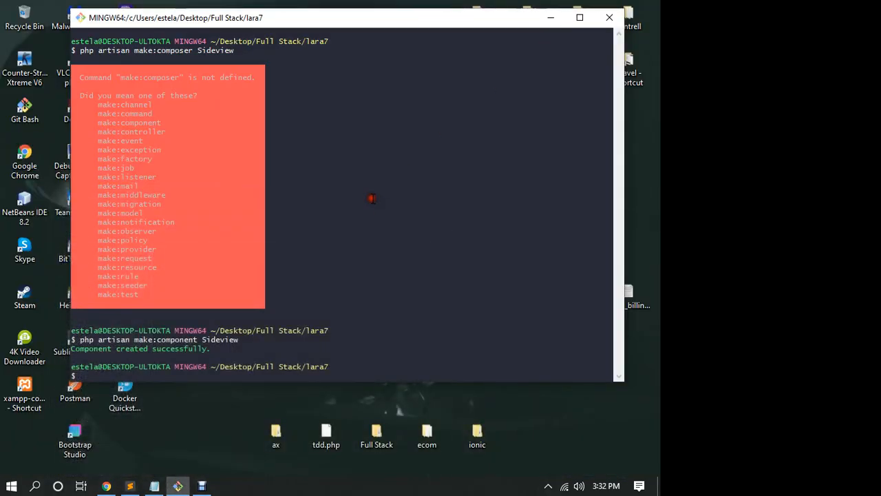
text(php artisan serve)
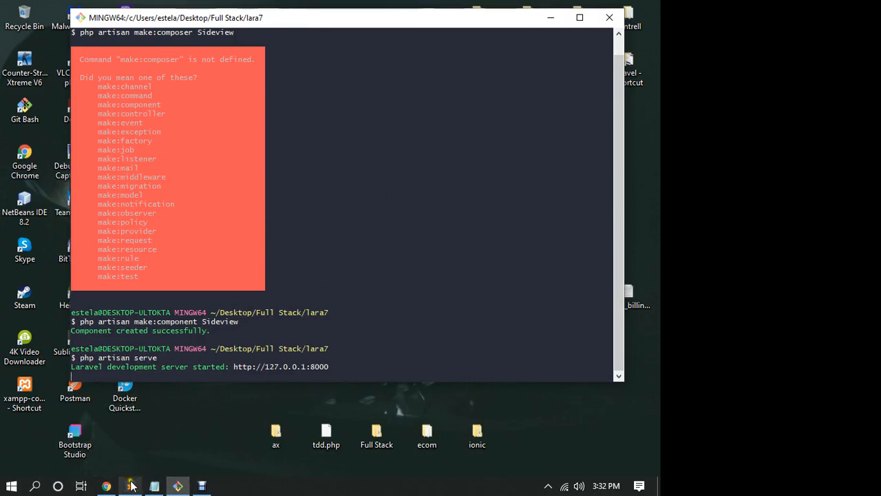
After the browser's missing sidebar component error, change the tag to <x-sideview /> and reload.
click(131, 486)
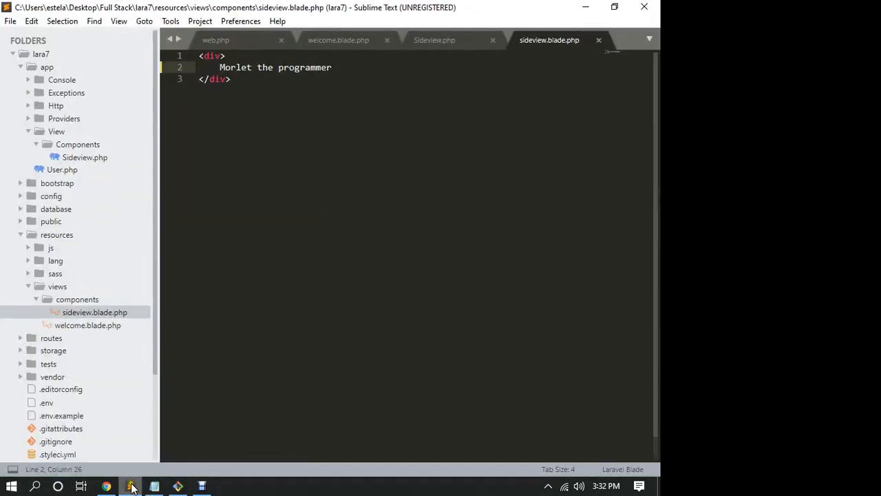
click(252, 67)
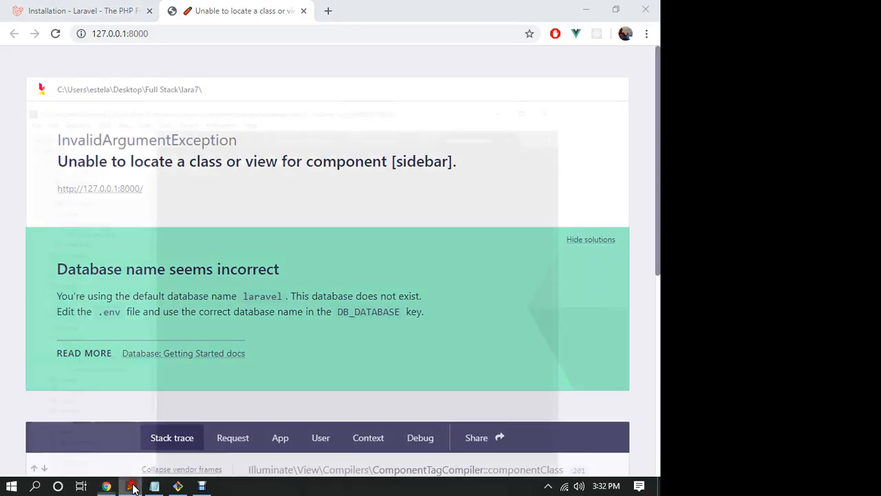
click(130, 487)
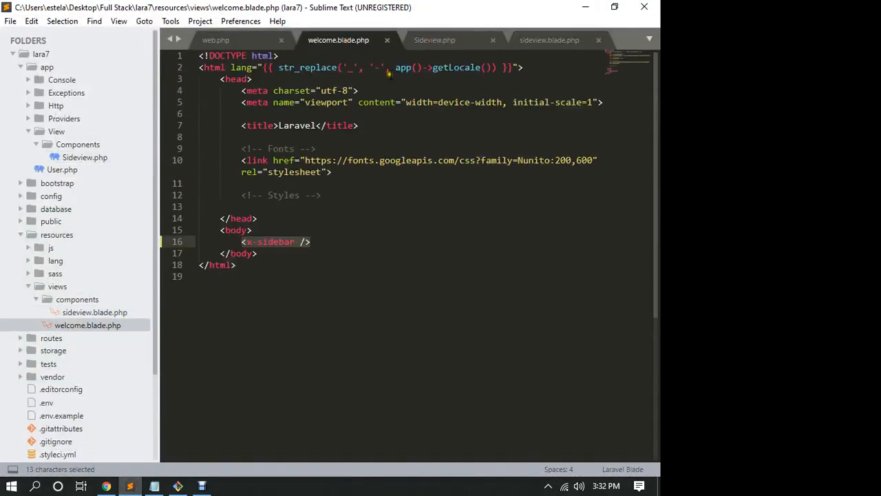
key(Backspace)
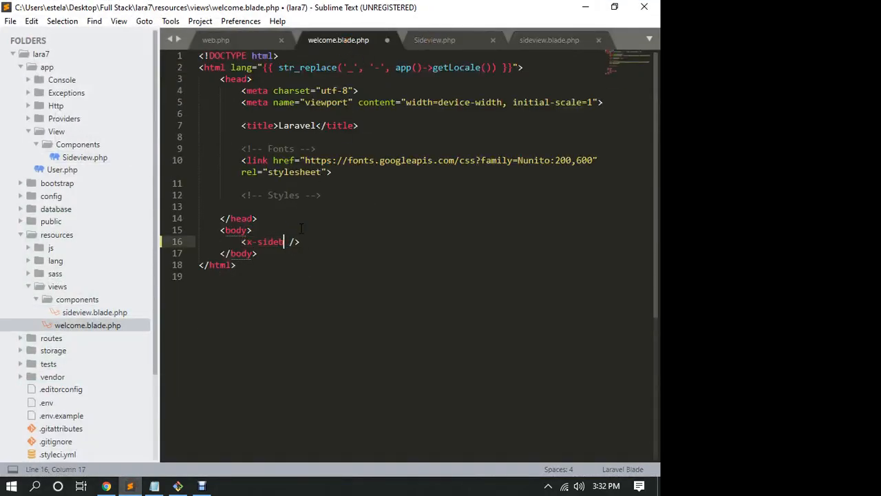
text(view)
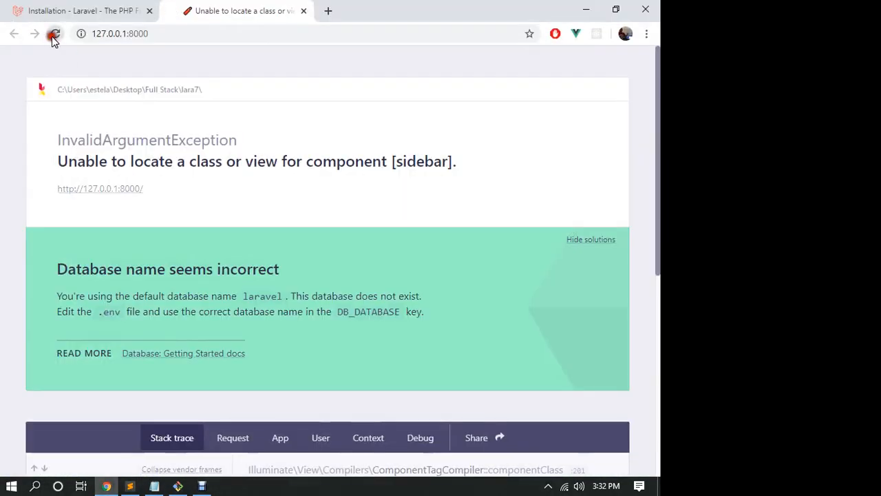
click(130, 486)
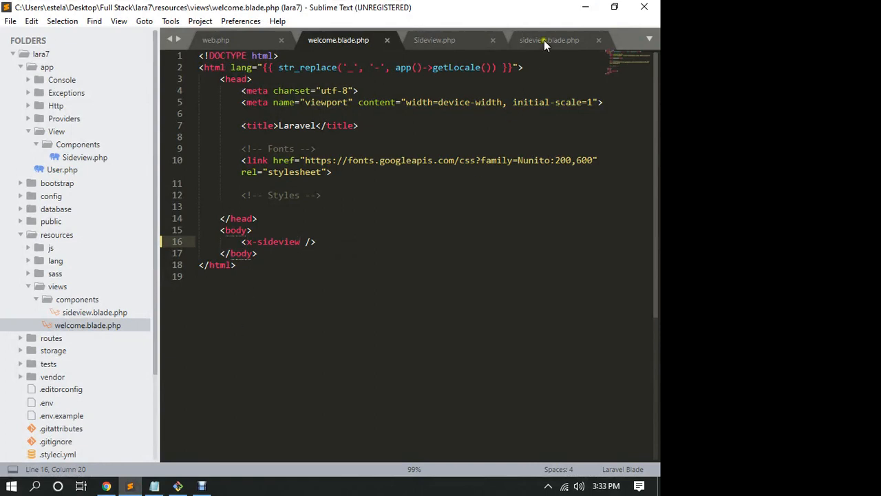
Review the Sideview class, routes file and welcome view tabs.
click(434, 39)
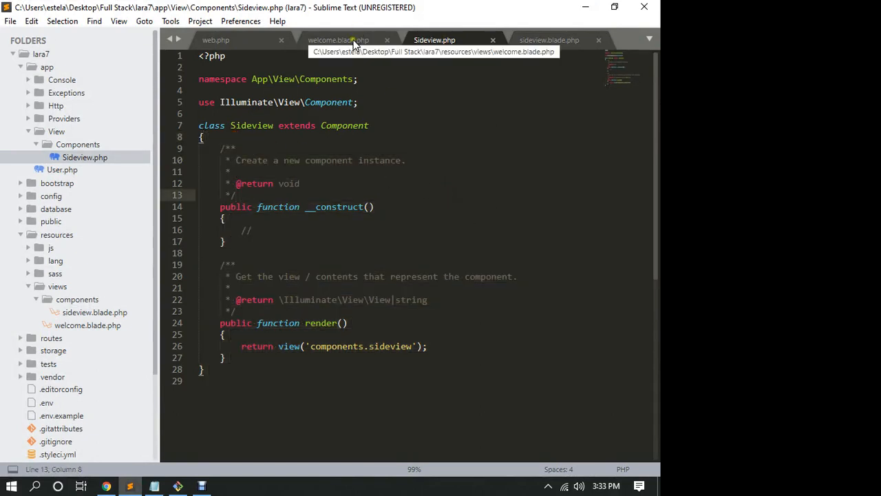
click(338, 40)
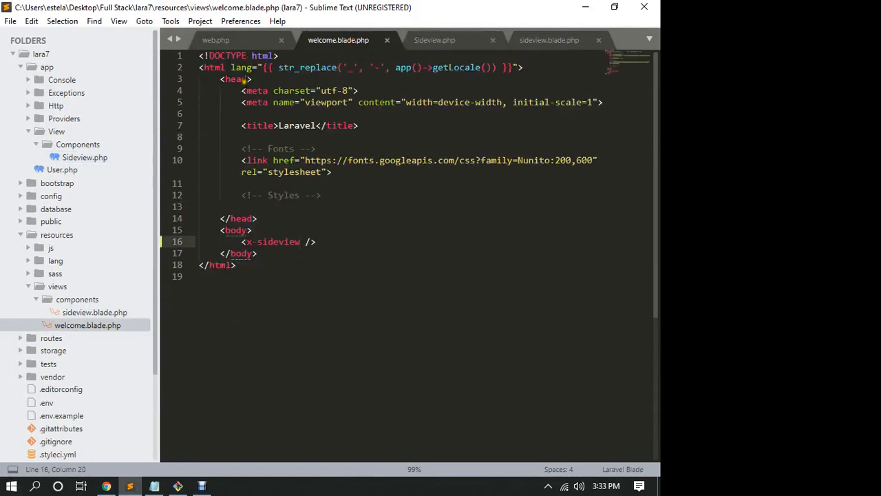
click(216, 39)
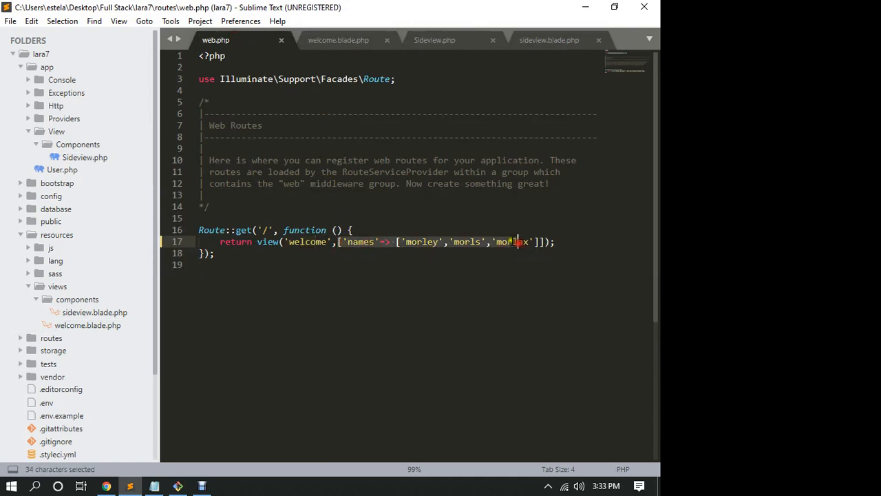
click(338, 39)
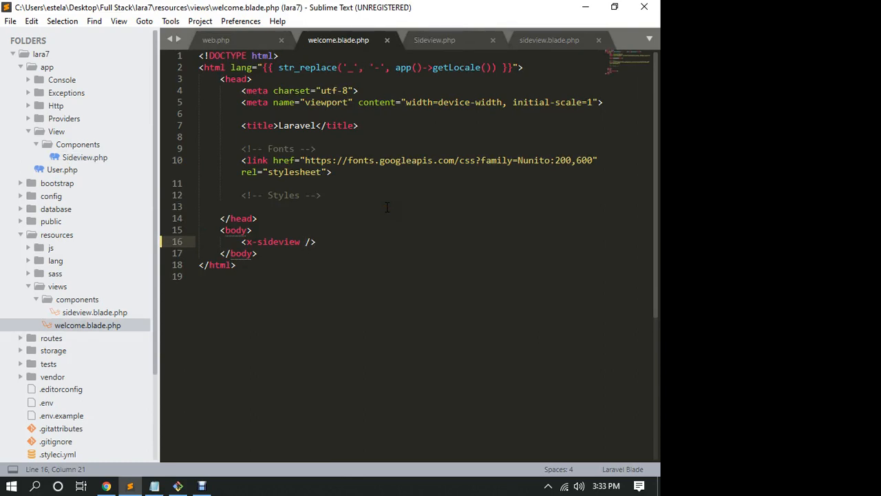
Add title="Laravel 7 Components" to the x-sideview tag and view Sideview.php.
text(title=)
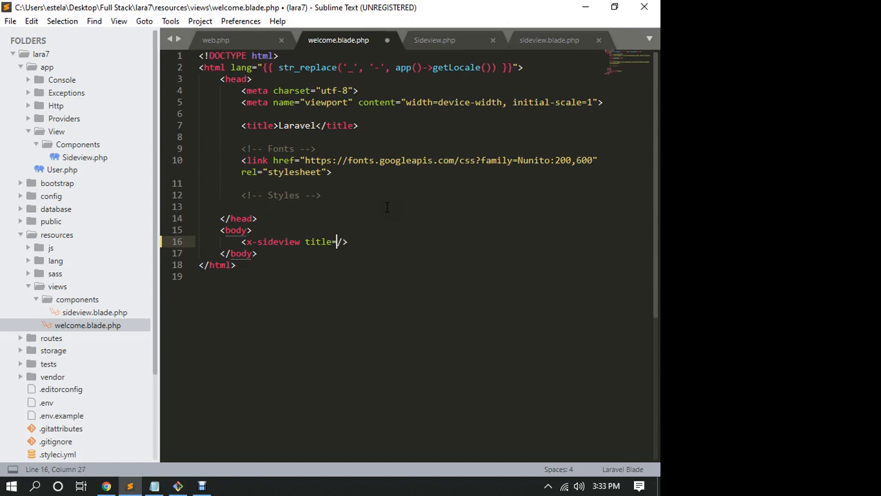
text(")
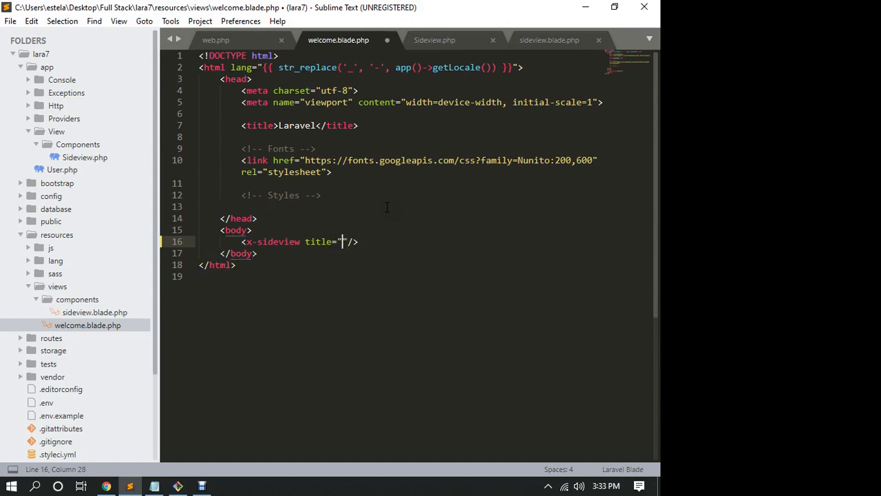
text(Laravel 7 Compone)
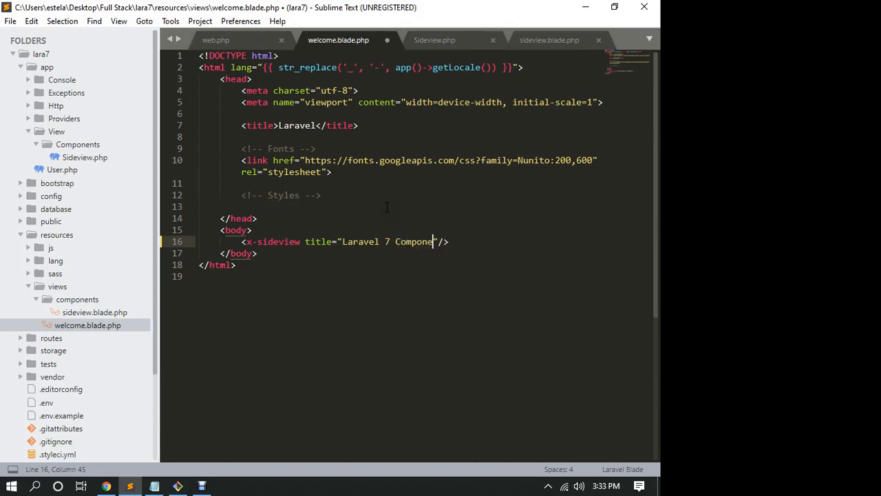
text(nts)
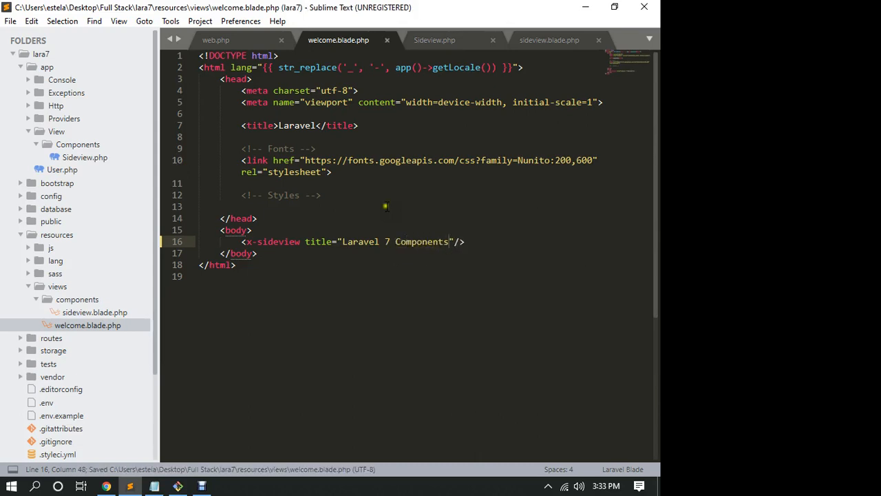
mouse_move(434, 39)
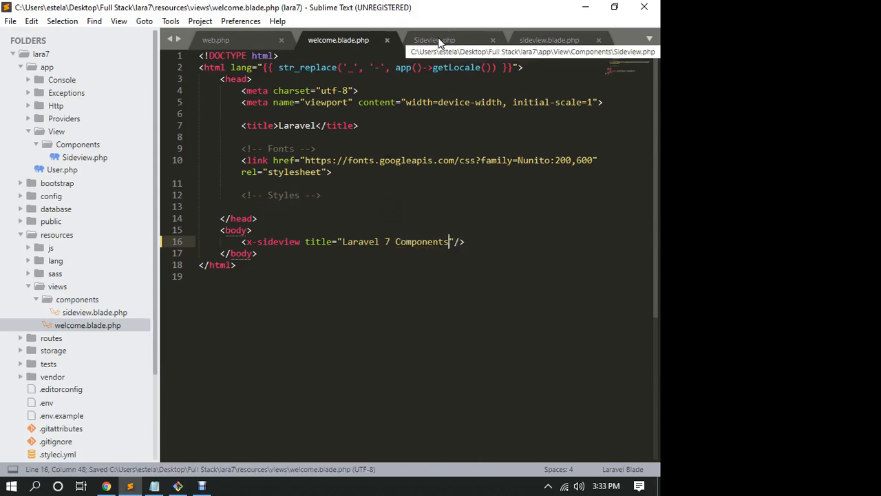
click(434, 40)
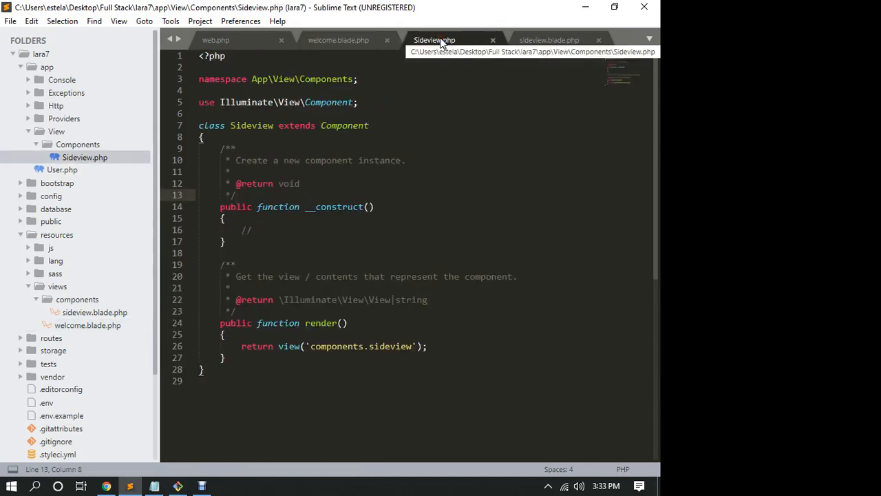
mouse_move(428, 68)
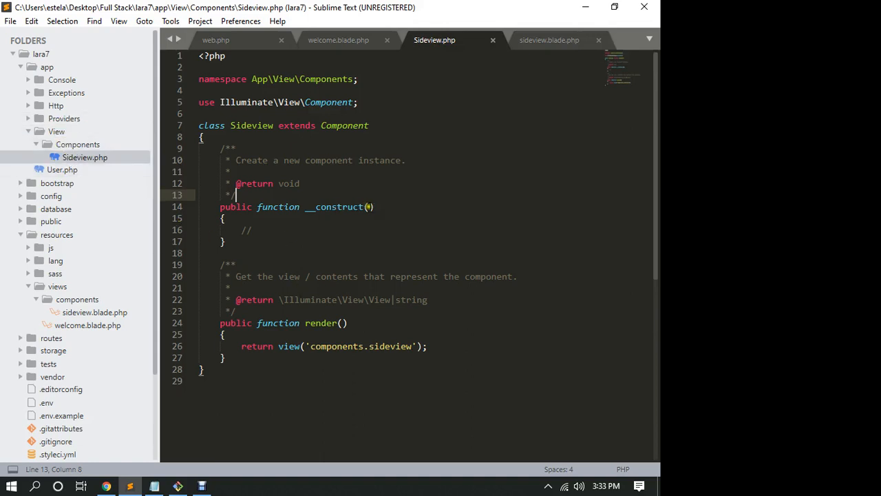
Declare public $title in Sideview and assign $this->title = $title from a $title constructor parameter.
text(public $title;)
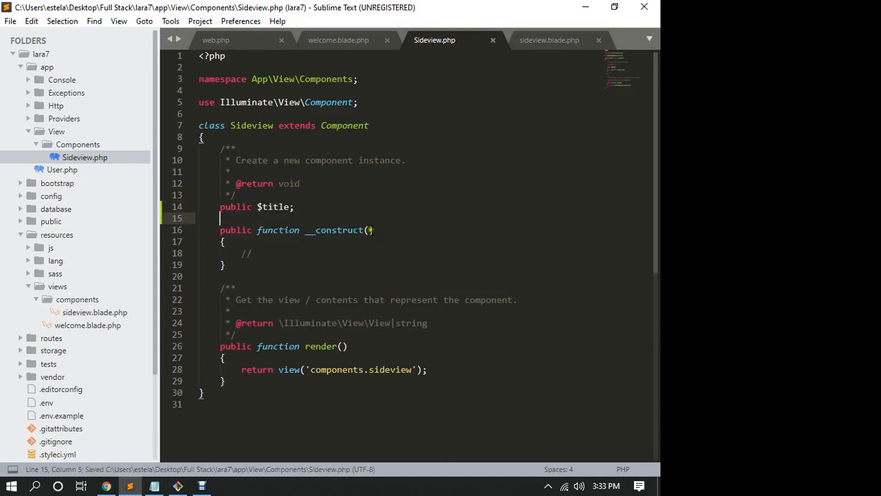
text($title)
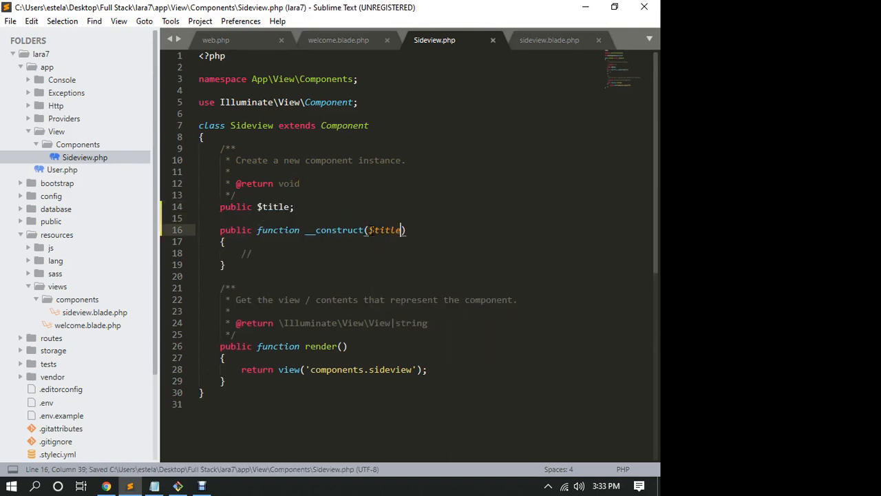
text($th)
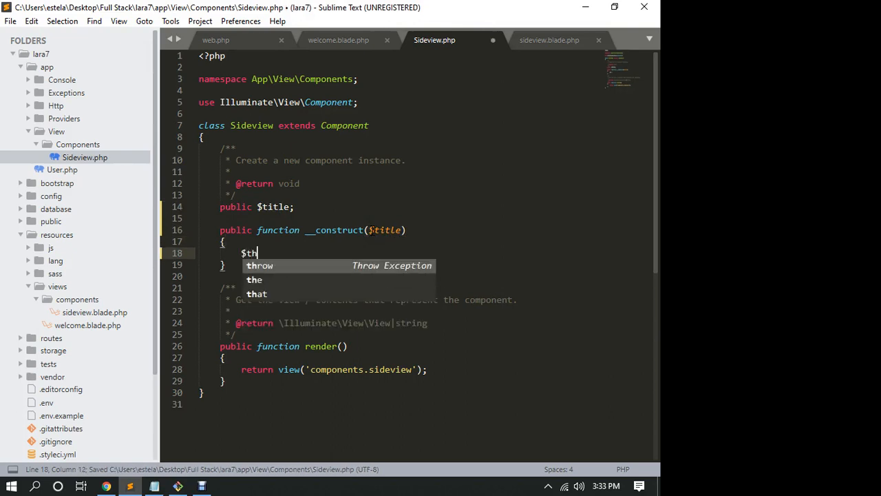
text(is->title = $t)
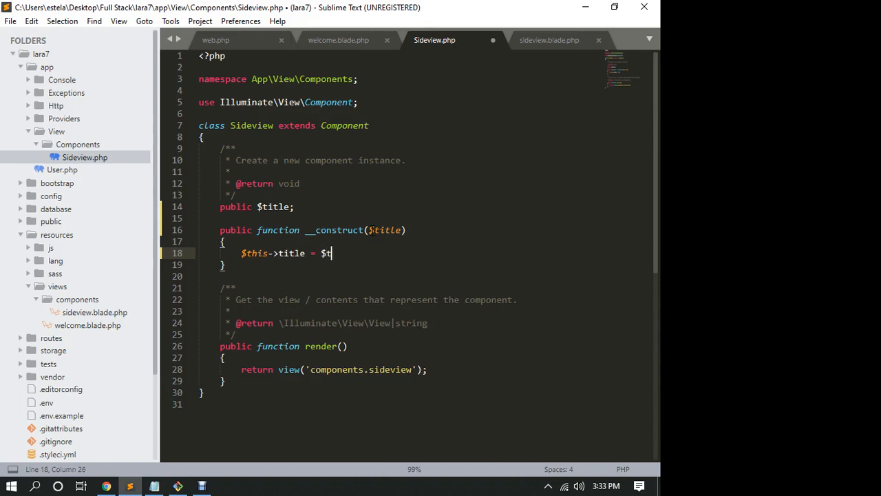
text(itle;)
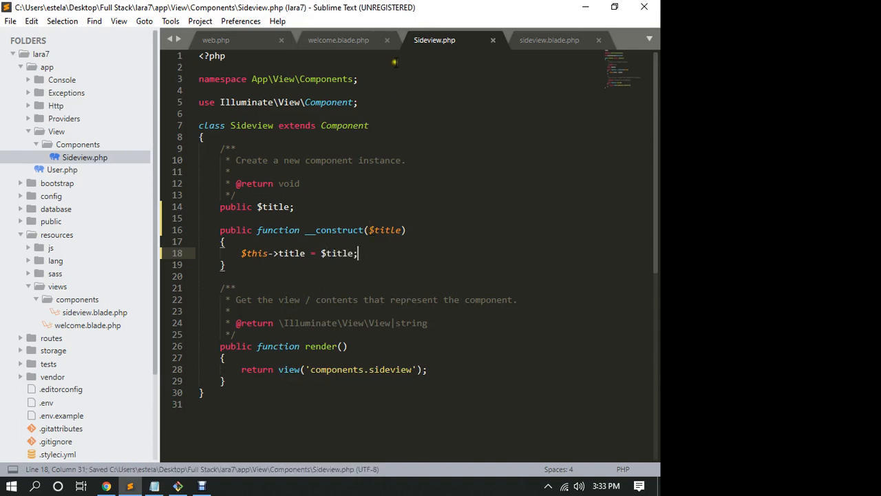
click(548, 39)
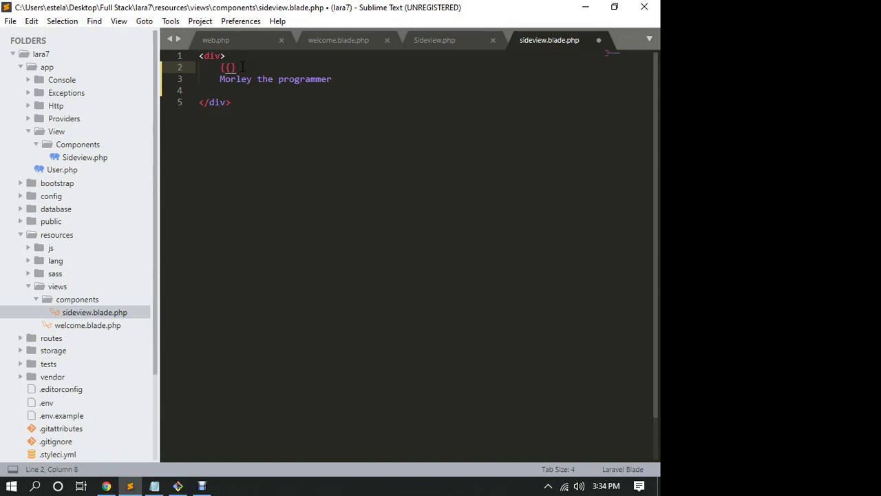
Echo {{$title}} in sideview.blade.php and confirm the browser shows 'Laravel 7 Components Morley the programmer'.
text($title)
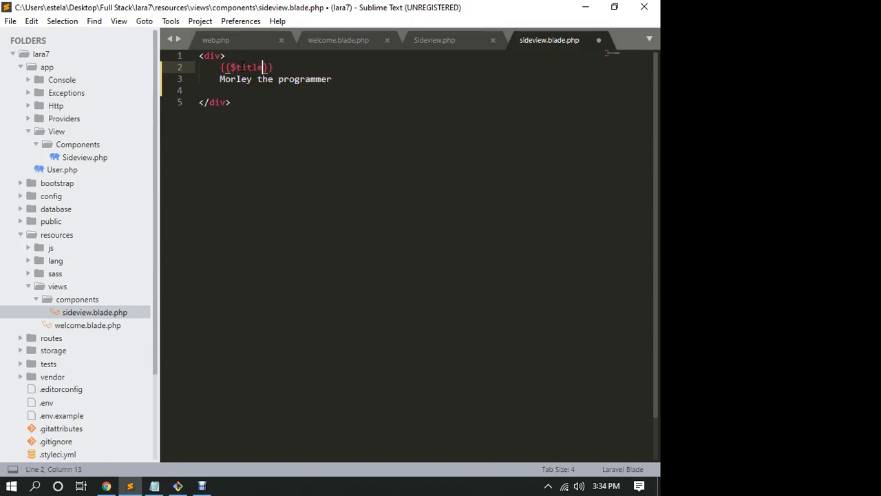
click(105, 485)
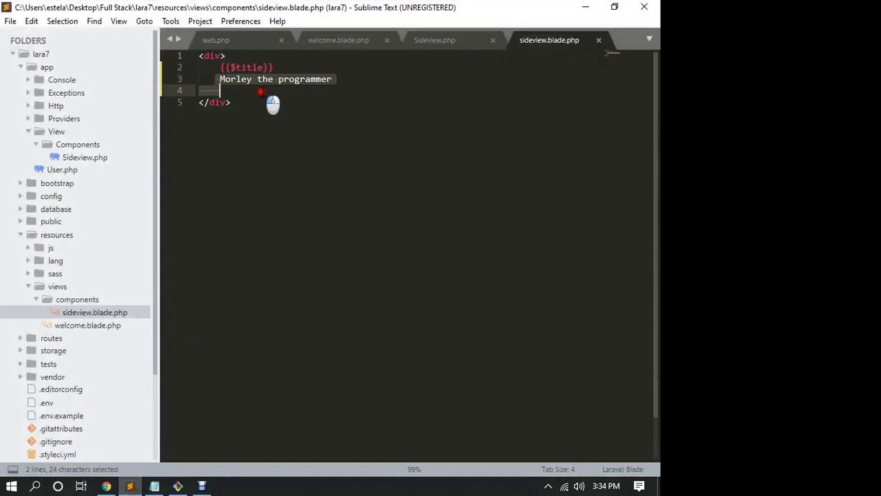
click(106, 485)
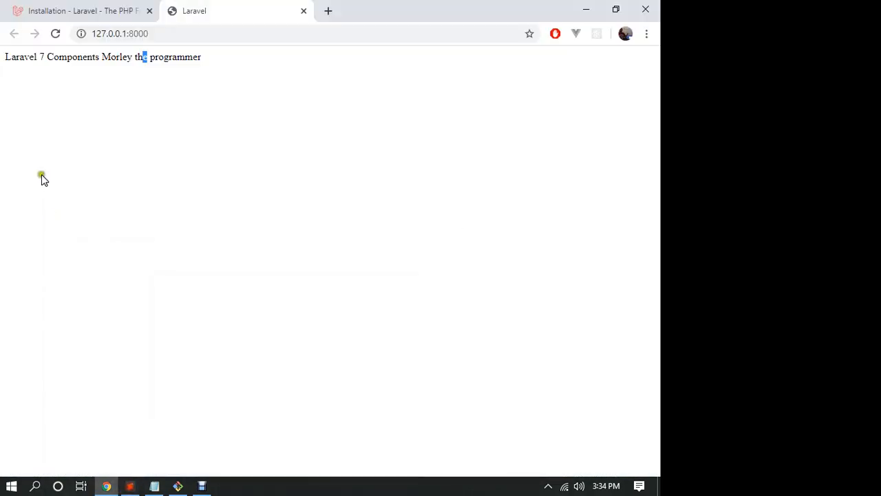
click(130, 485)
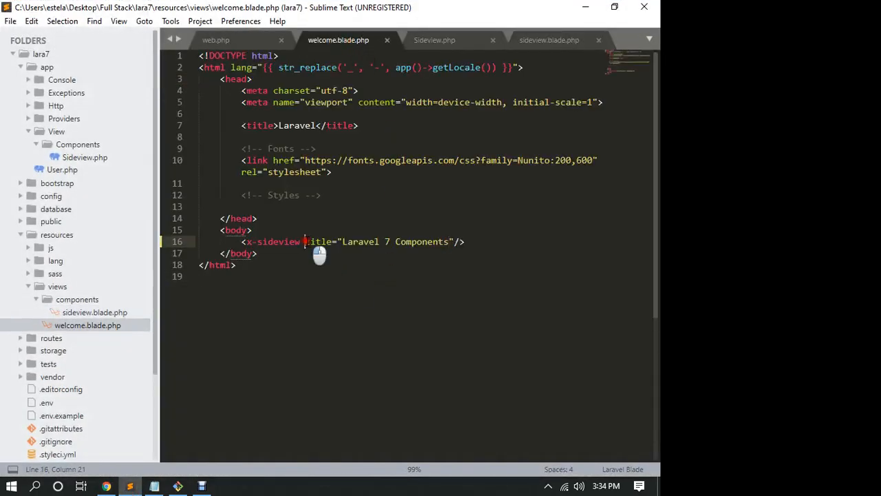
After checking names in web.php, add :names="$names" to the x-sideview tag in welcome.blade.php.
drag(305, 241, 453, 241)
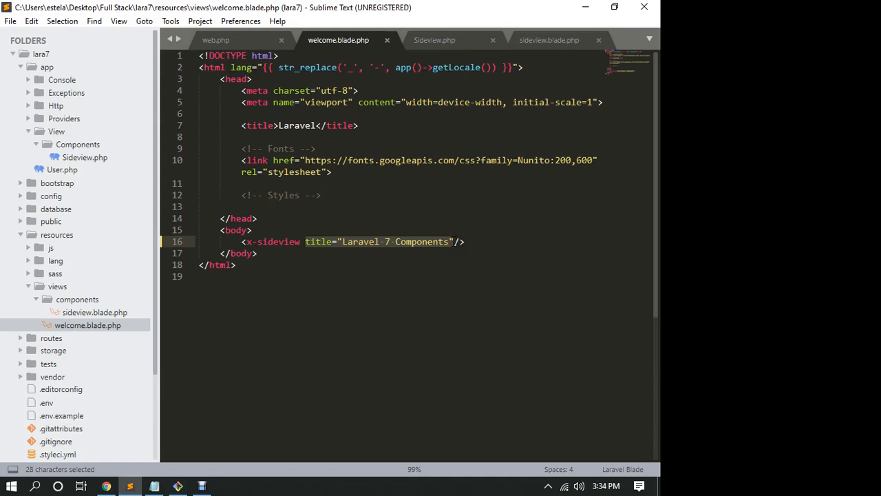
click(215, 39)
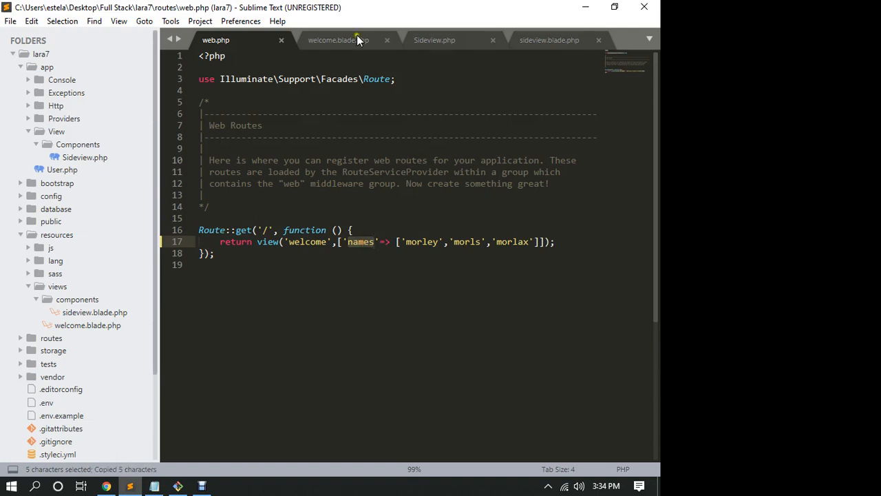
click(338, 39)
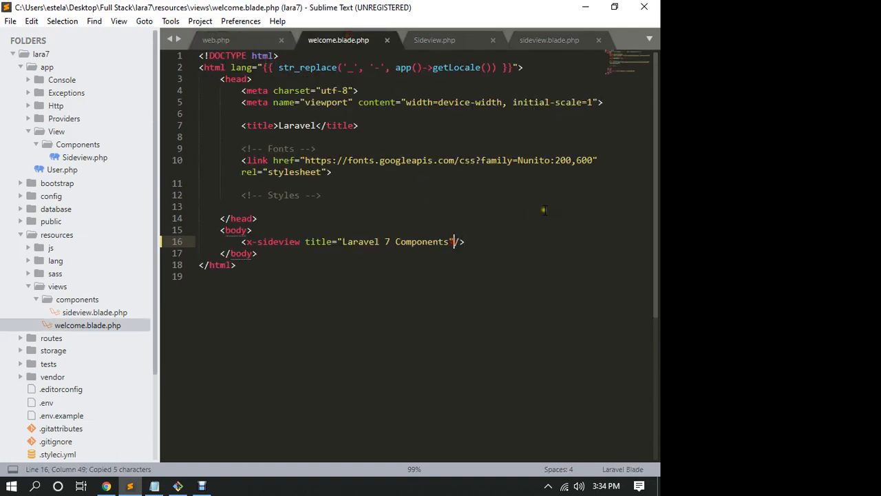
text(" ")
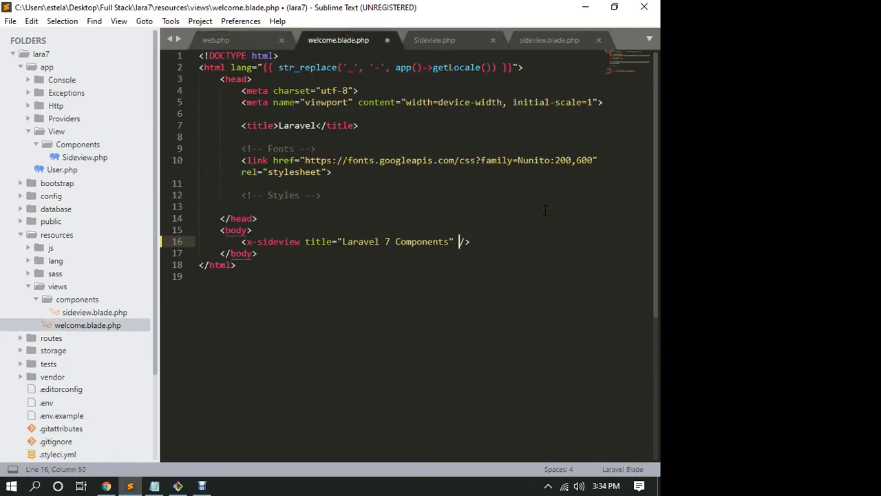
text(:names)
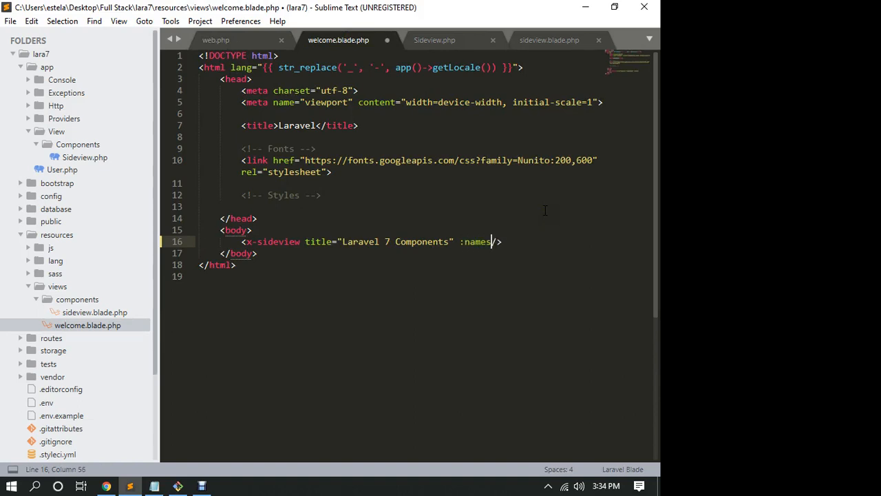
text(=")
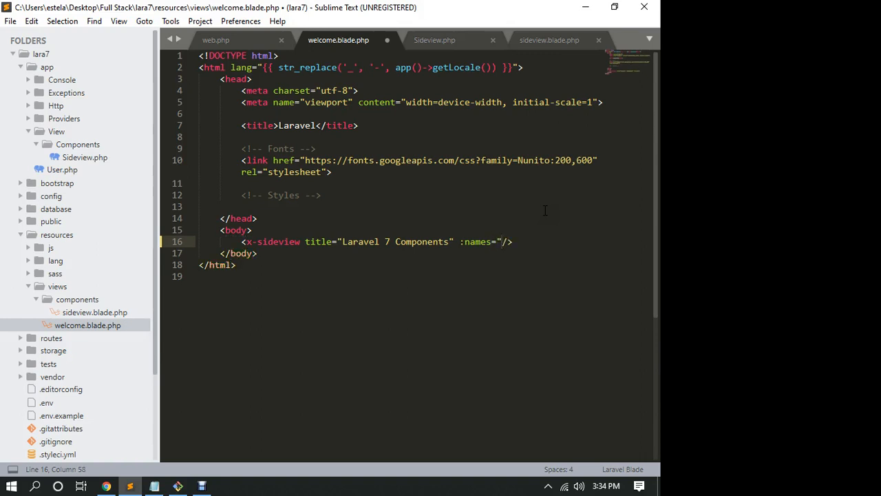
text($names)
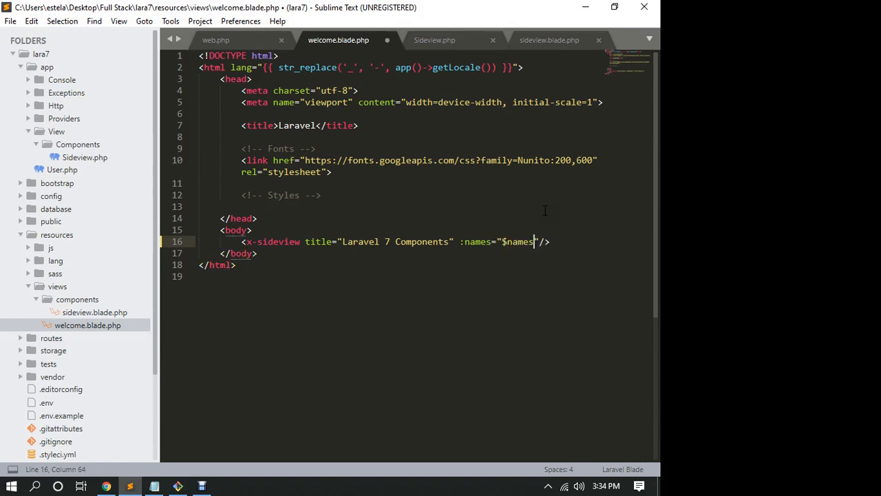
click(434, 39)
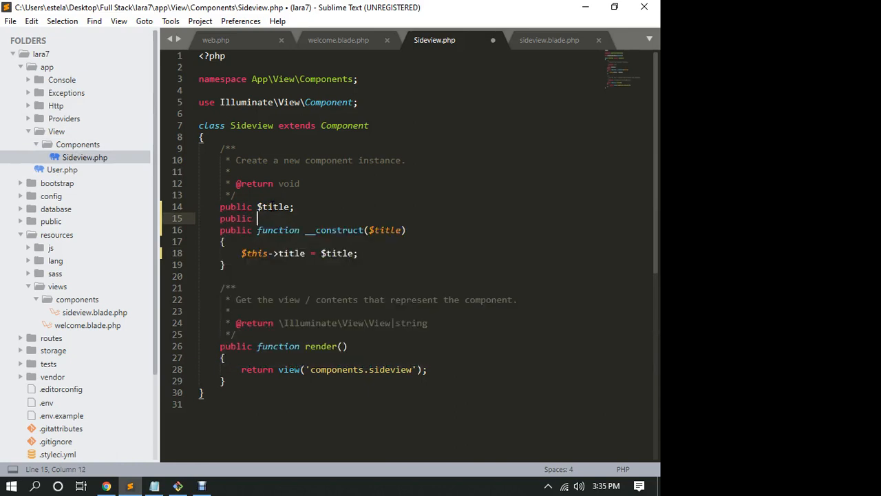
Declare public $names, add $names to the constructor, and assign $this->names = $names.
text($names;)
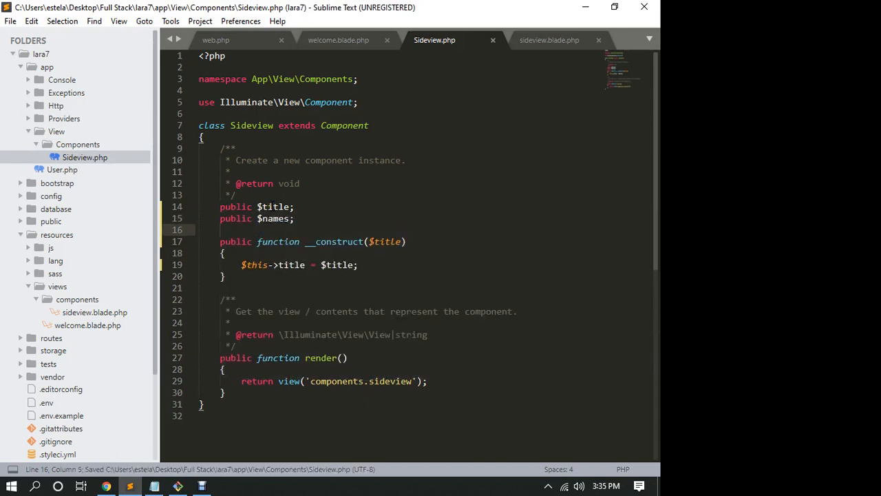
text(, $)
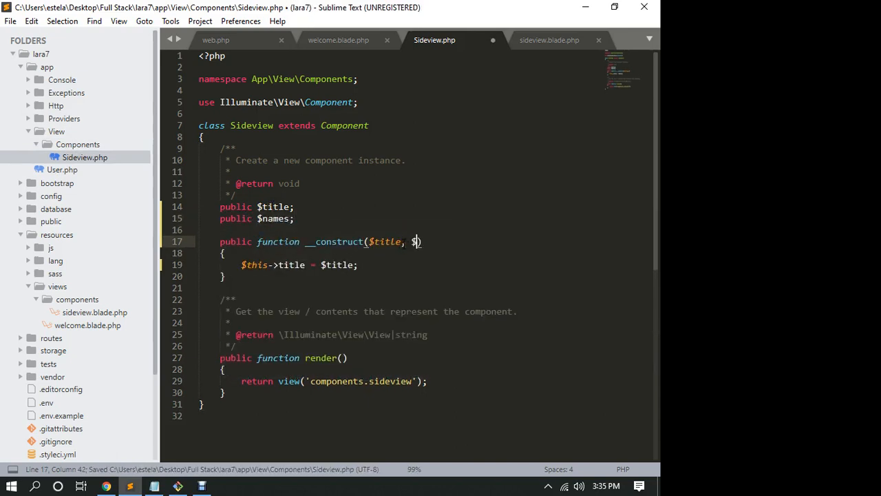
text(names)
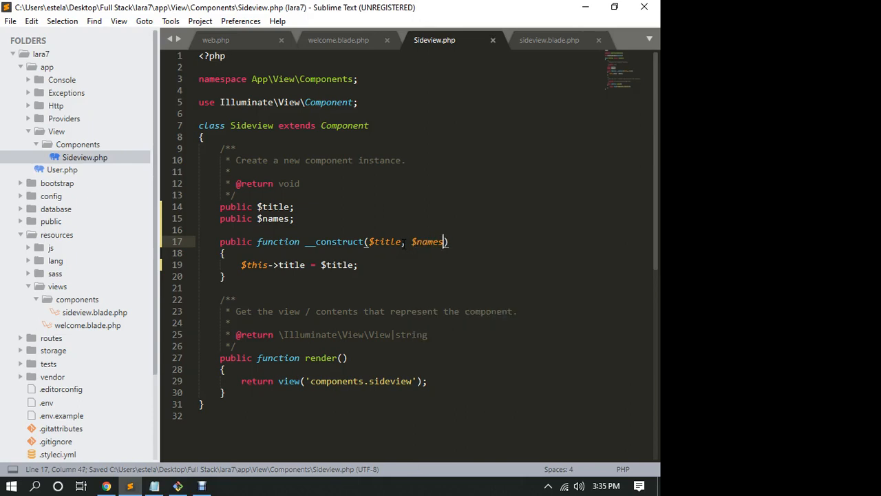
click(338, 39)
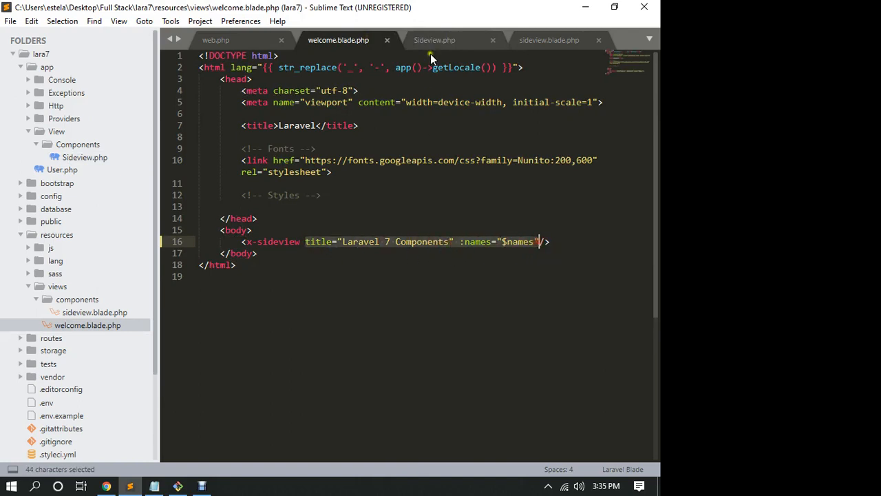
click(434, 39)
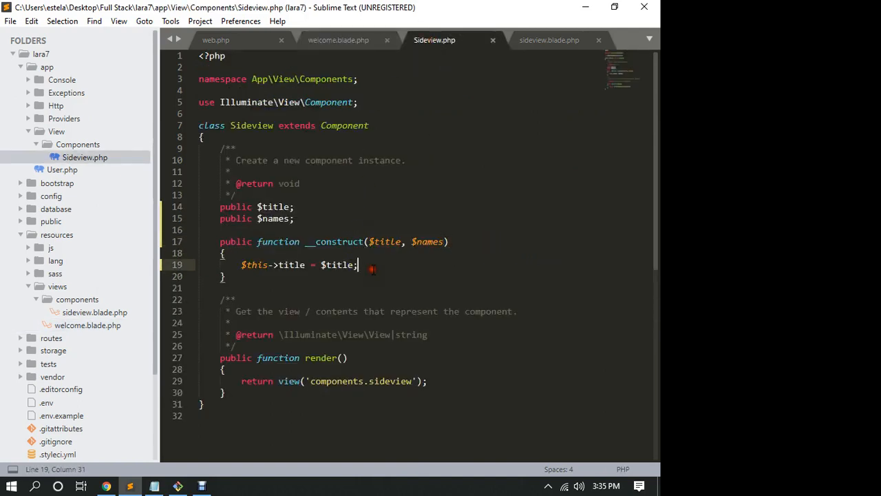
text($this->n)
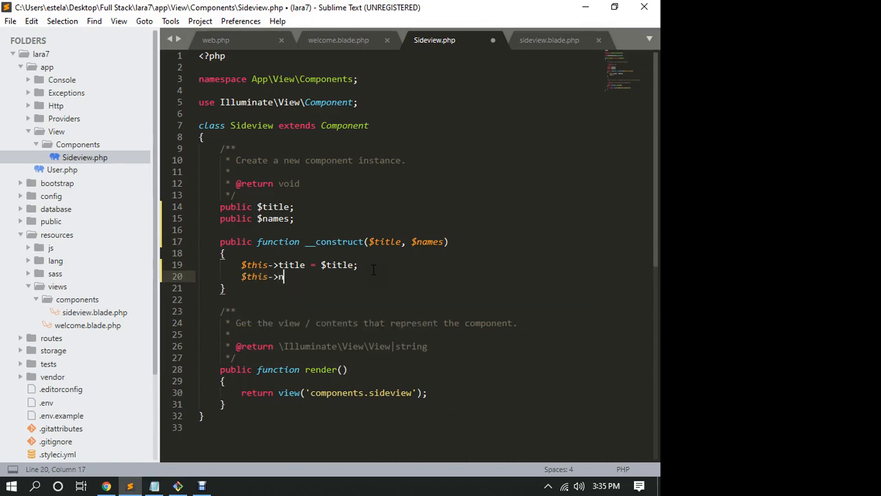
text(ames)
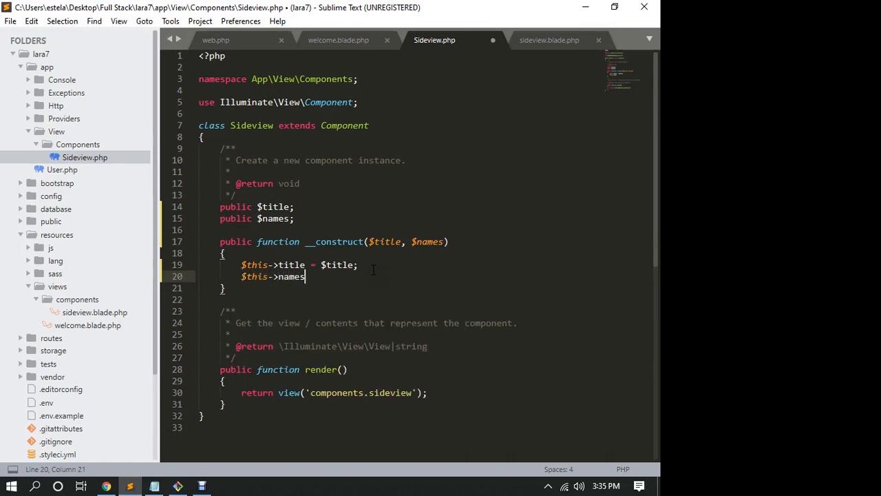
text(= $names;)
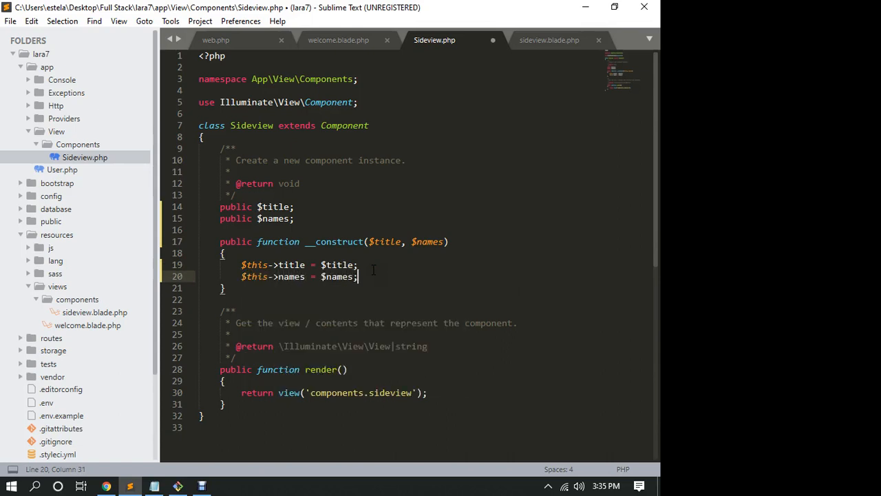
Inspect the 'sideview' view name in render() and reveal the resources views folder.
click(548, 39)
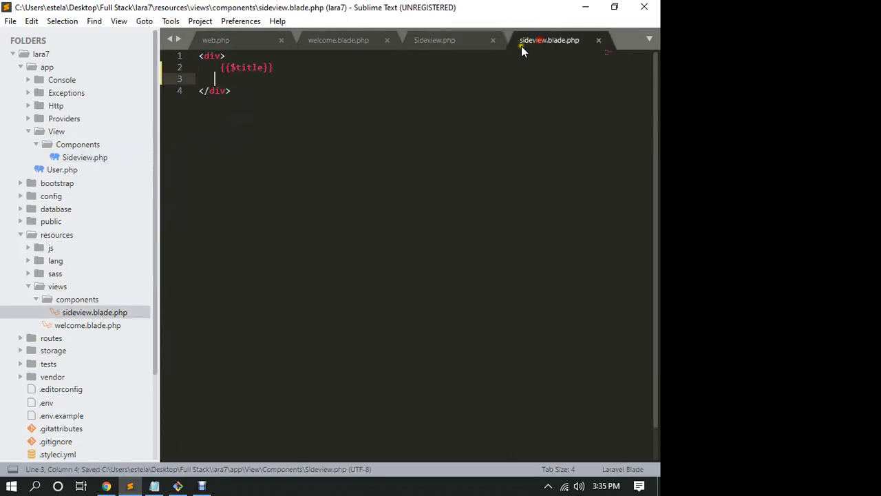
click(434, 39)
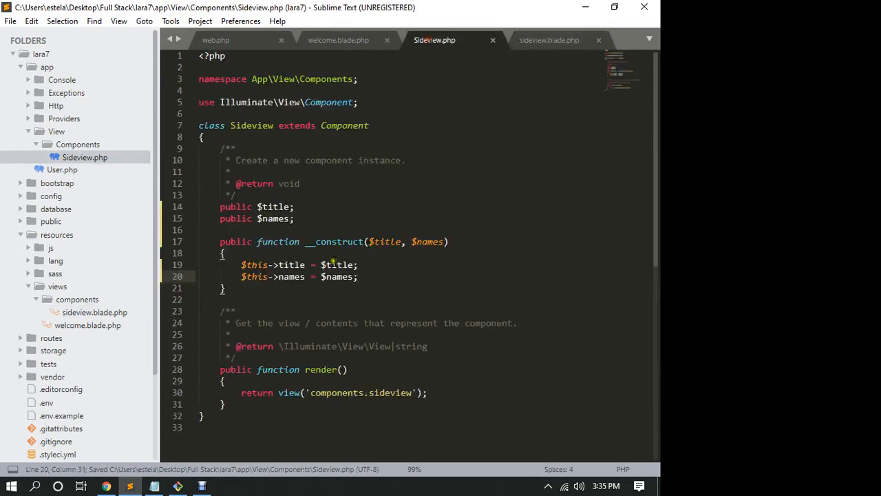
drag(242, 265, 358, 276)
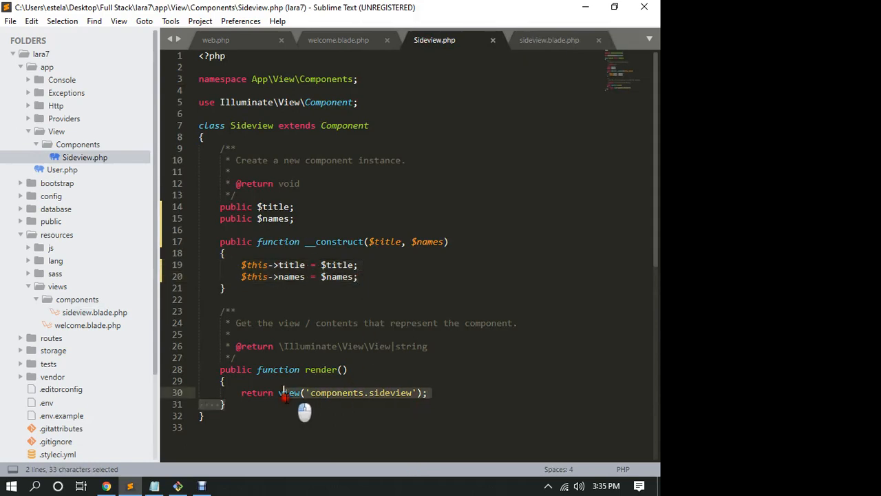
click(221, 381)
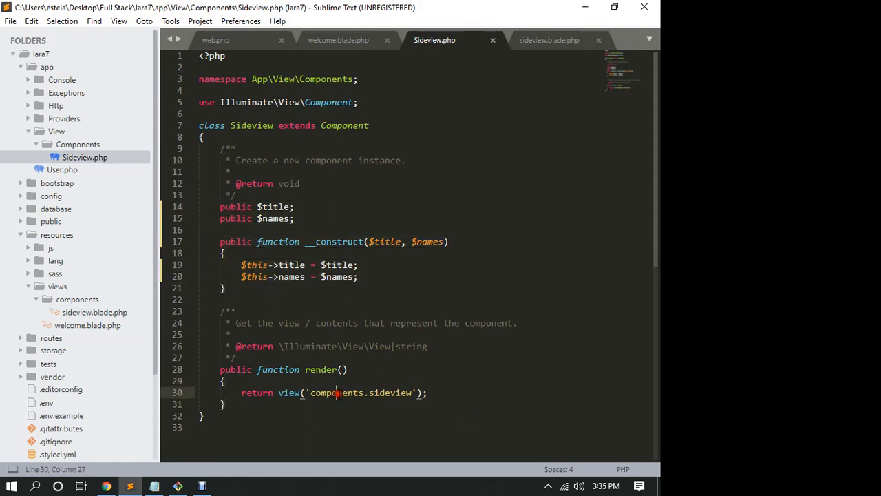
double_click(391, 392)
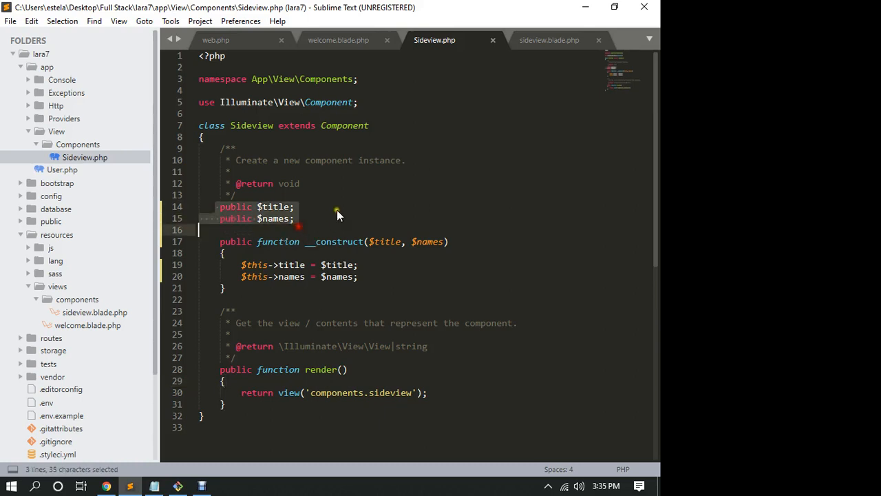
double_click(335, 393)
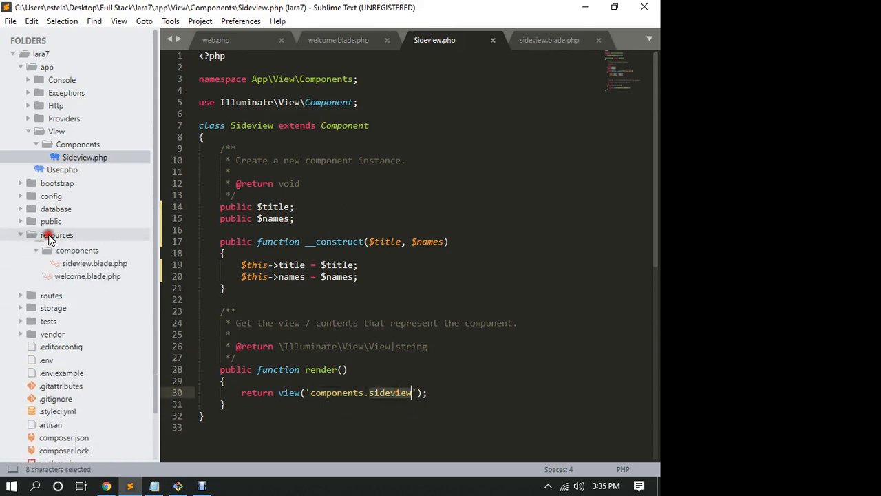
click(57, 234)
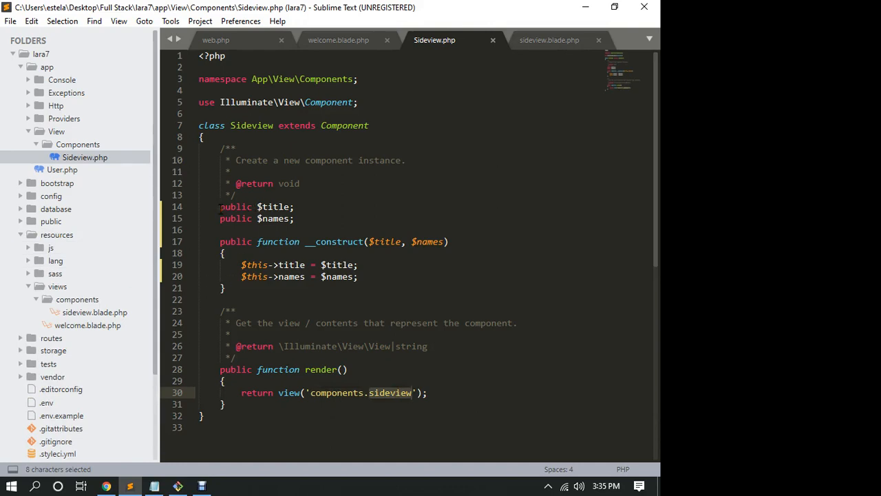
mouse_move(548, 39)
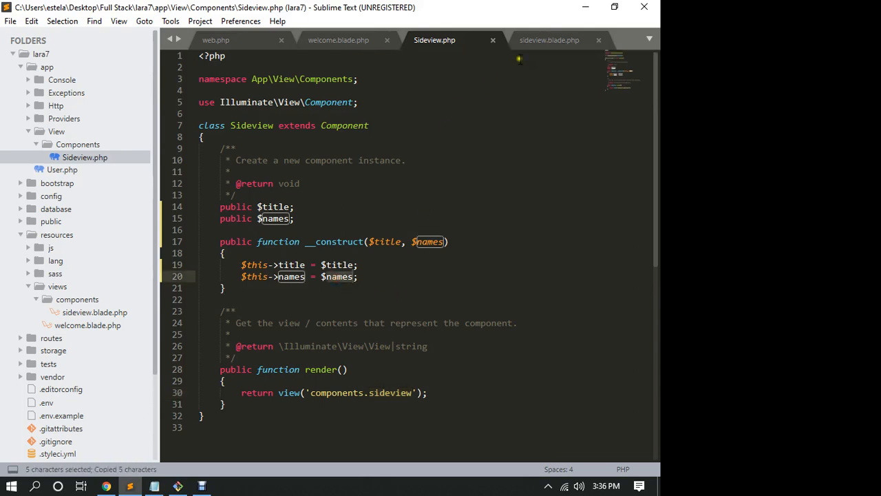
click(549, 39)
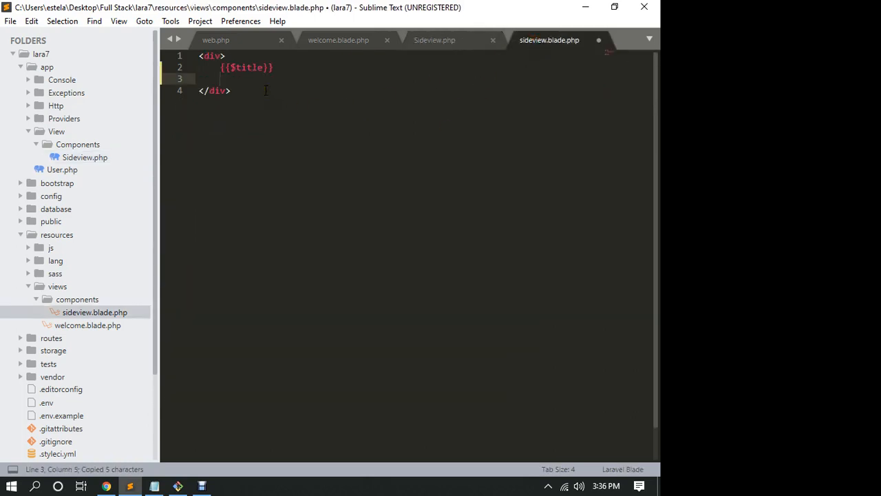
text(@foreach($)
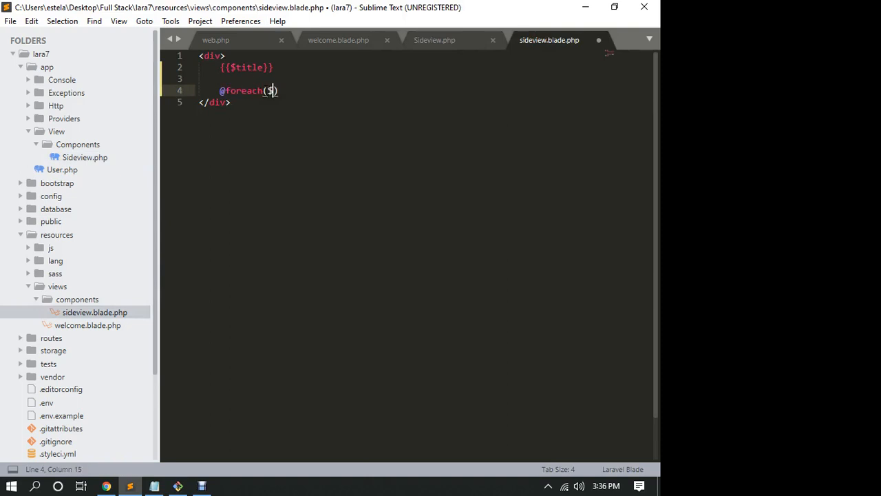
text(names as)
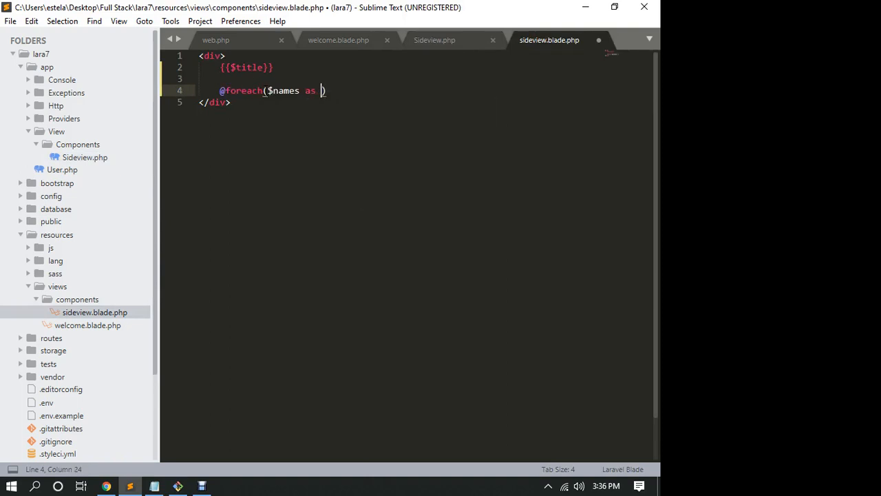
text($item))
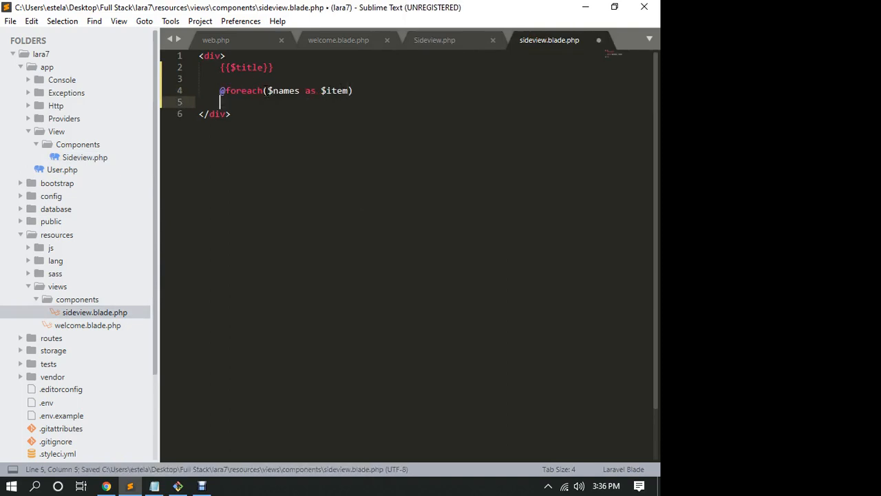
text(@endf)
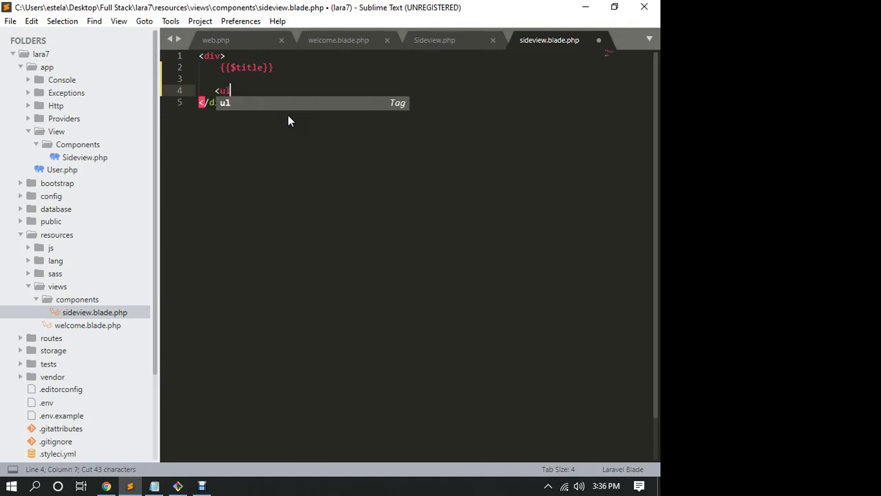
text(@foreach($names as $item))
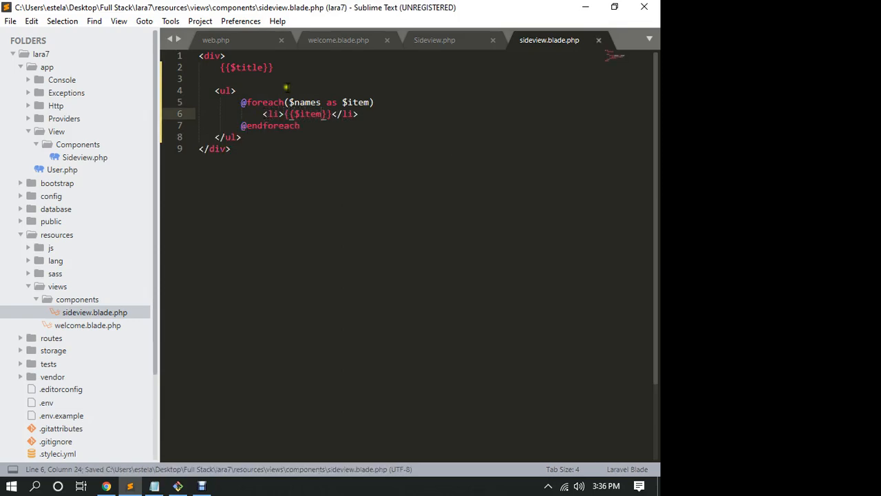
click(338, 40)
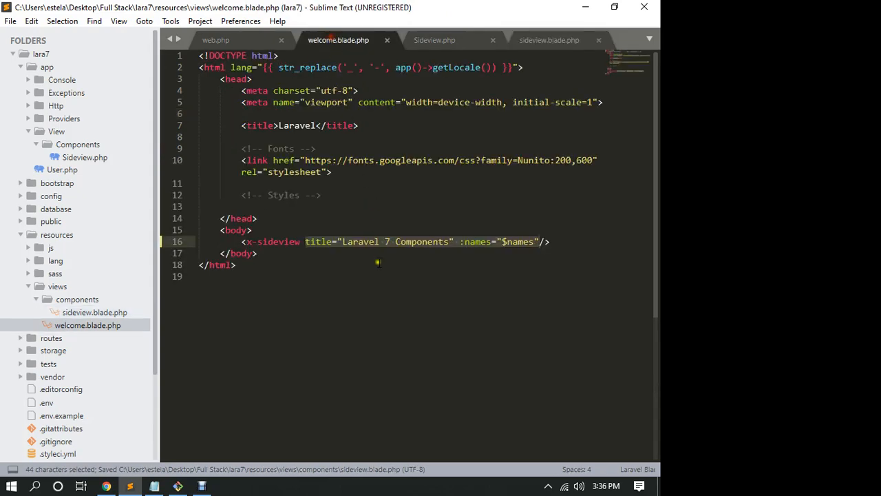
Verify 127.0.0.1:8000 lists morley, morls and morlax, then return to Sideview.php.
click(216, 39)
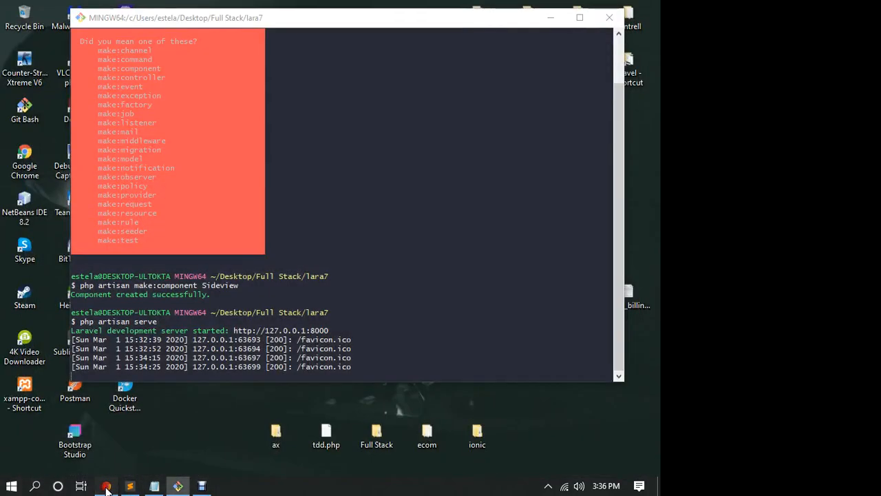
click(106, 486)
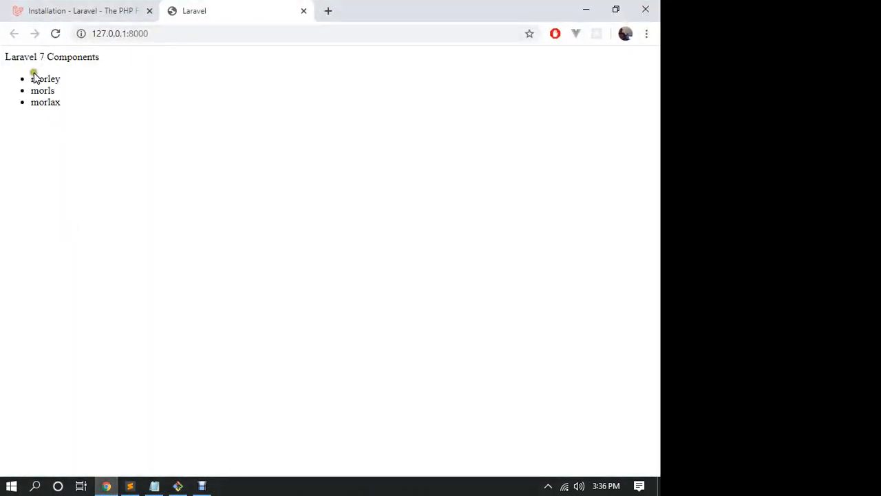
click(129, 486)
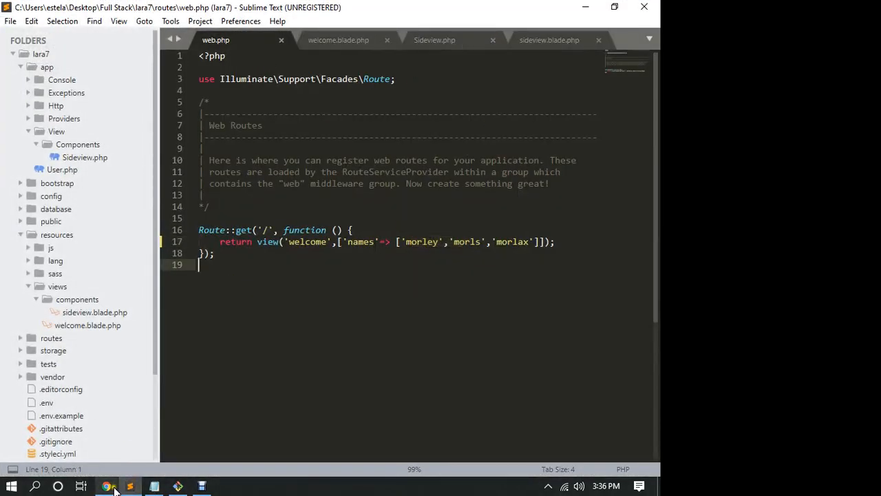
click(106, 486)
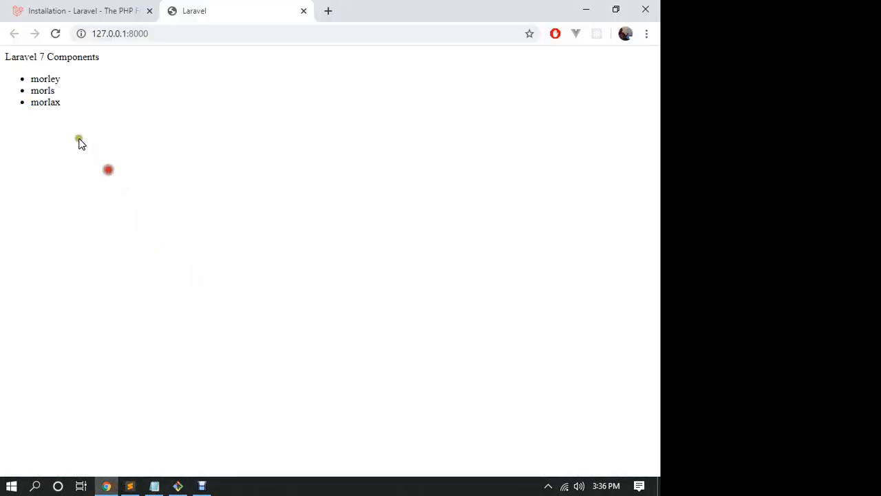
mouse_move(98, 134)
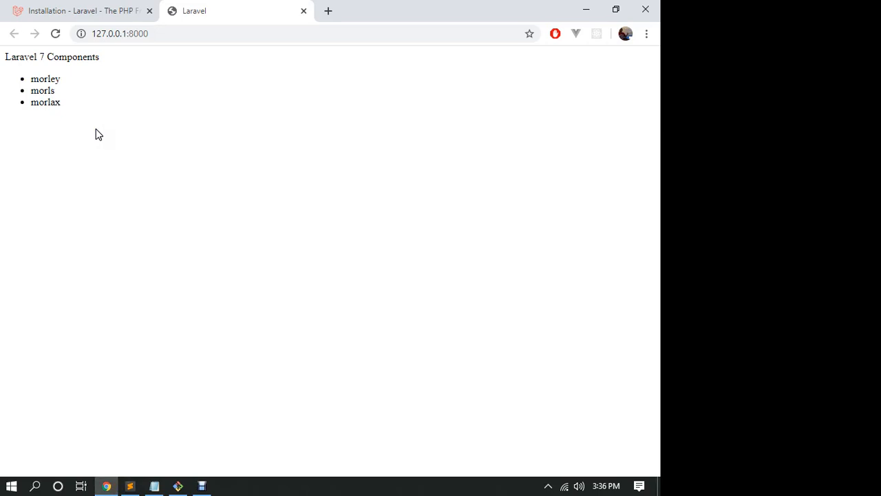
click(130, 486)
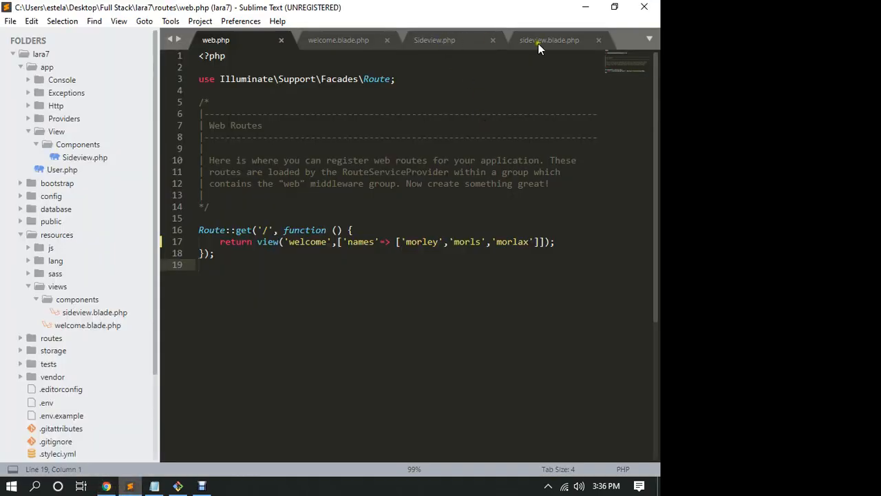
click(435, 40)
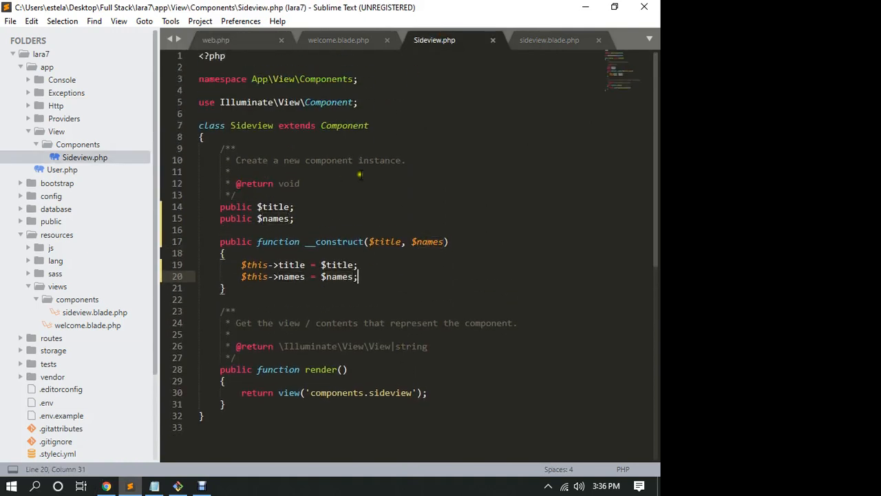
Below render(), write foods() returning 'sha-e', 'siomai sa tisa', 'pungko pungko', drop the stray comma, save.
click(56, 132)
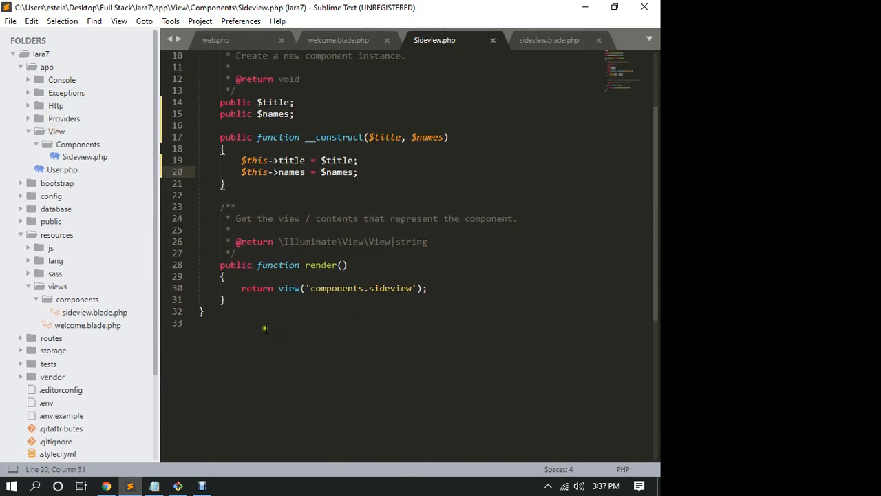
text(public)
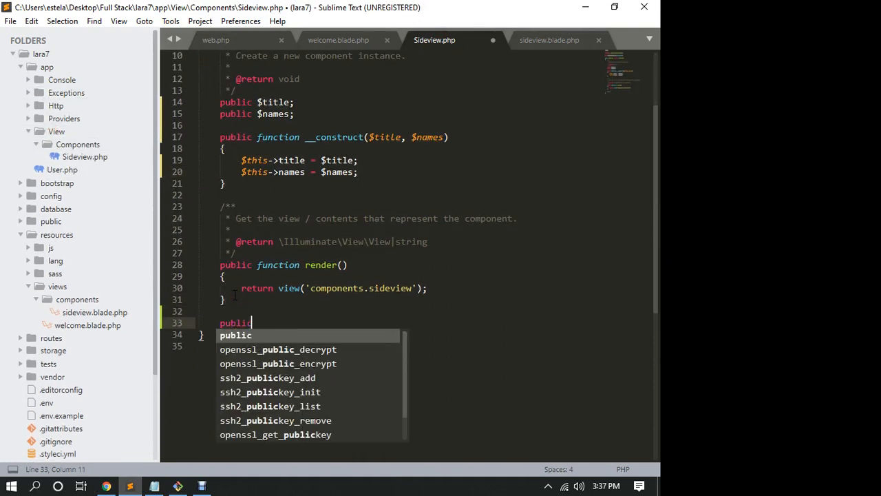
text(function)
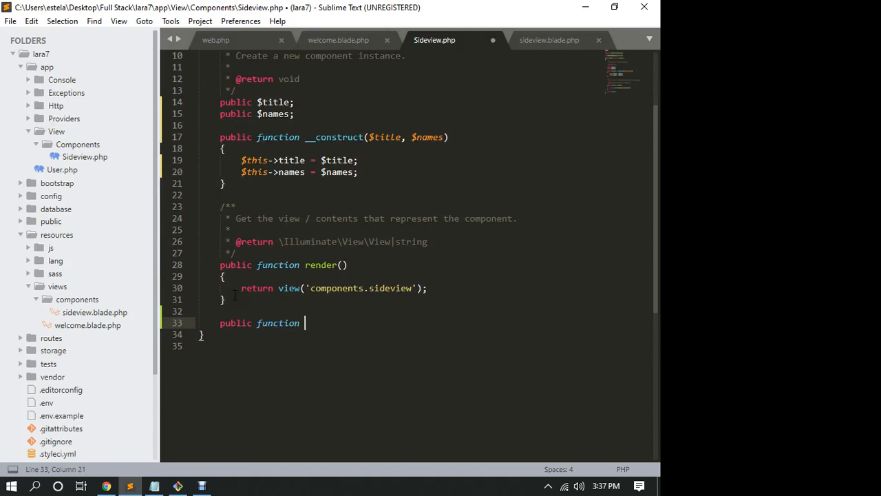
text(foods())
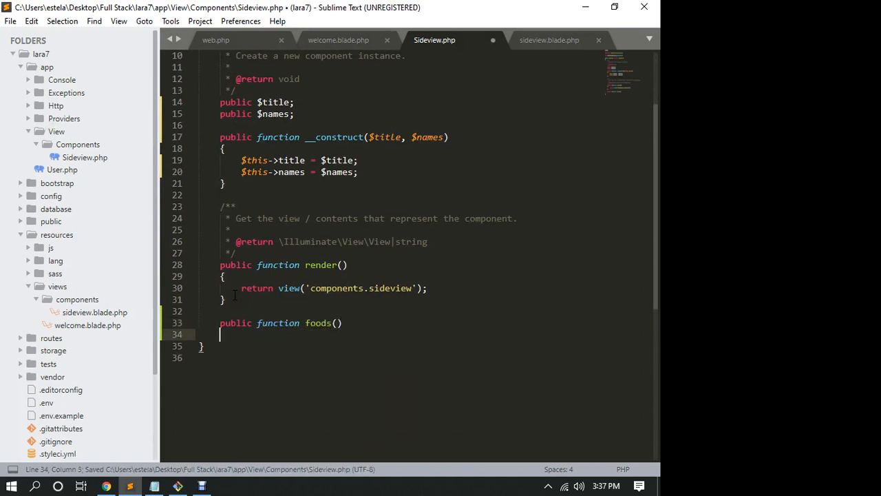
text(return [)
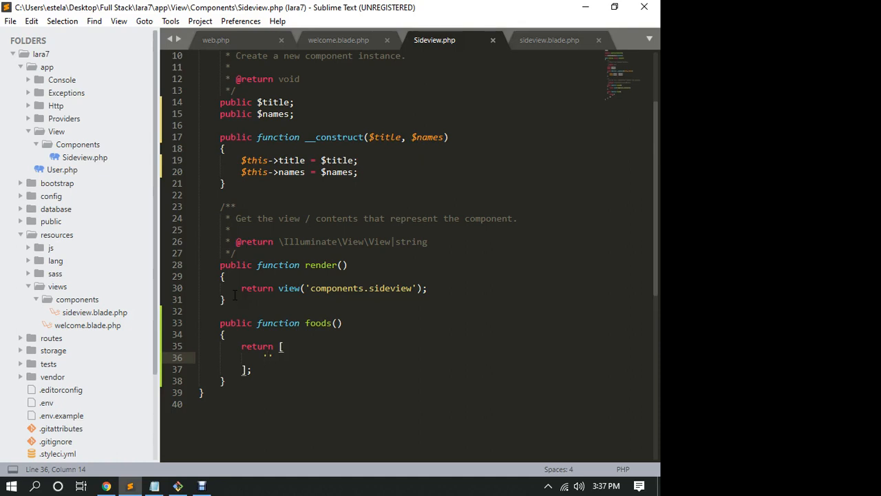
text('sha-e')
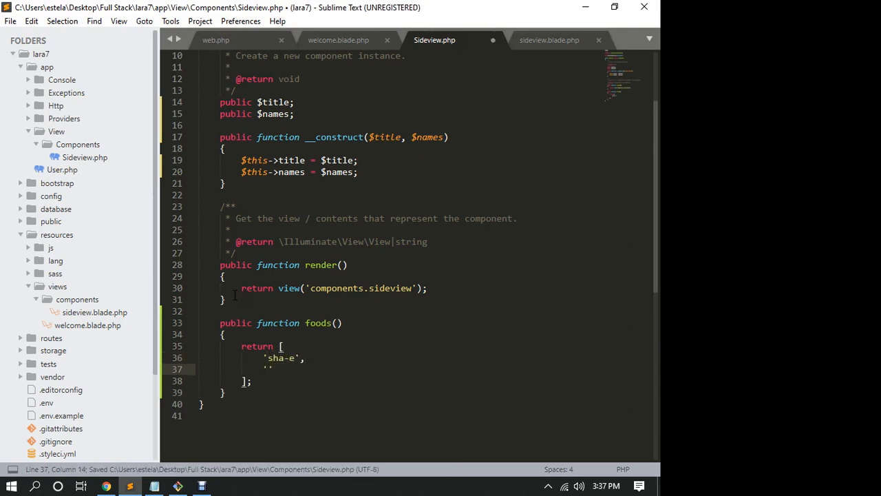
text('siomai sa tisa)
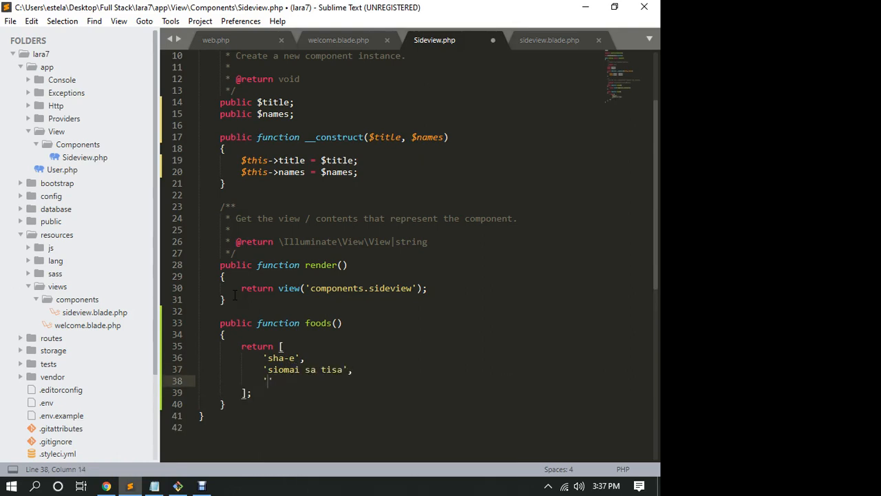
text(pungko pungko)
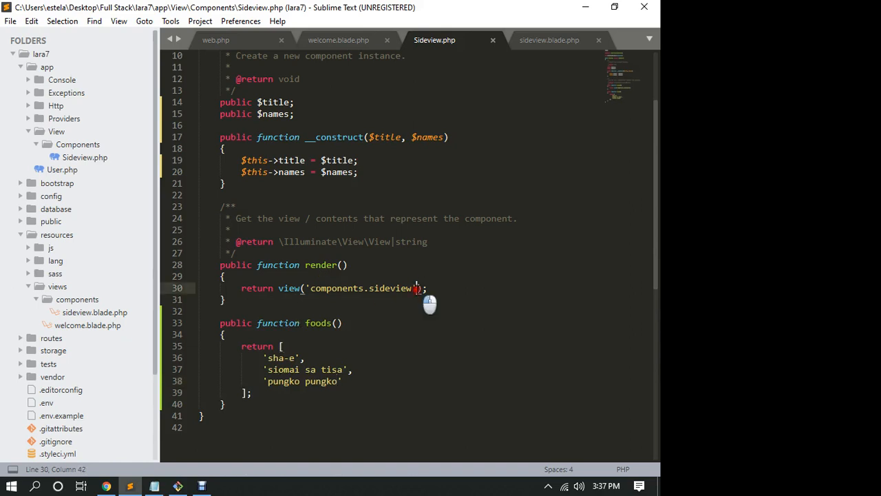
text(,)
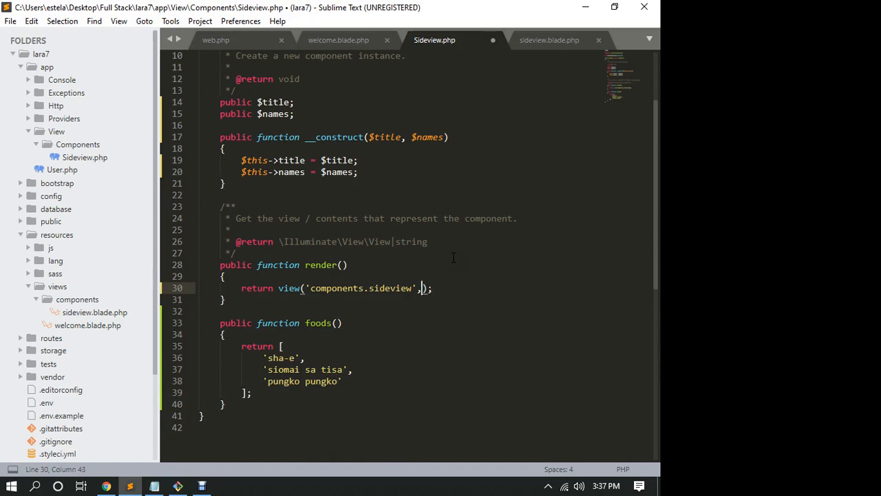
key(Backspace)
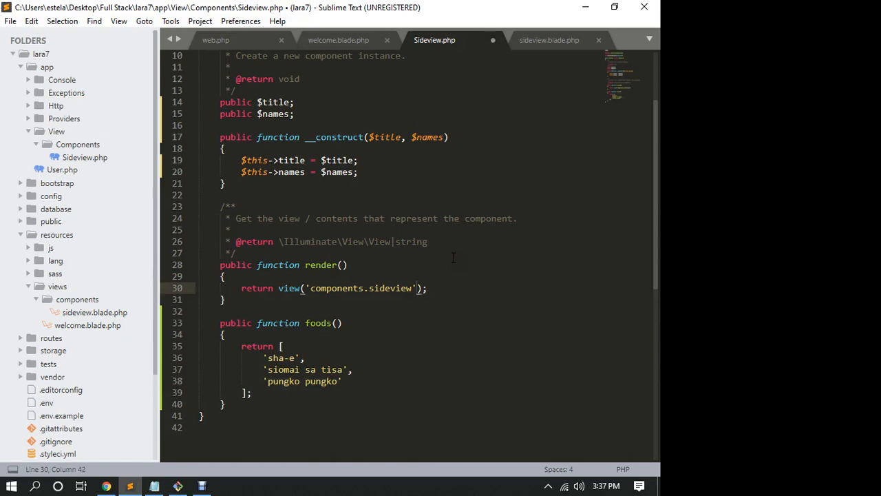
key(ctrl+s)
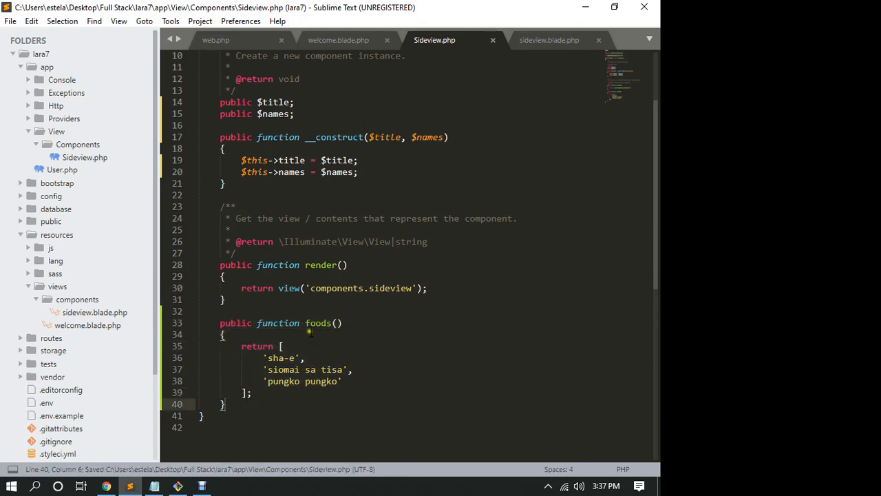
Add a second list looping over $foods and confirm sha-e, siomai sa tisa, pungko pungko render.
click(548, 39)
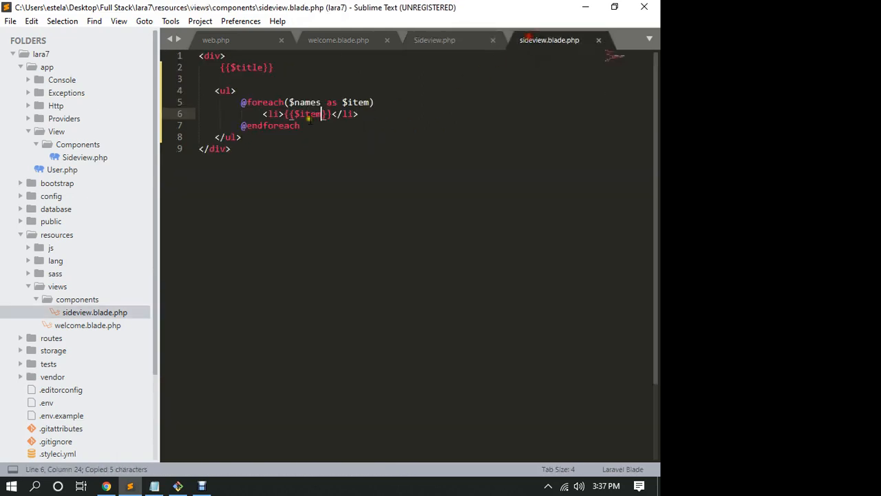
key(enter)
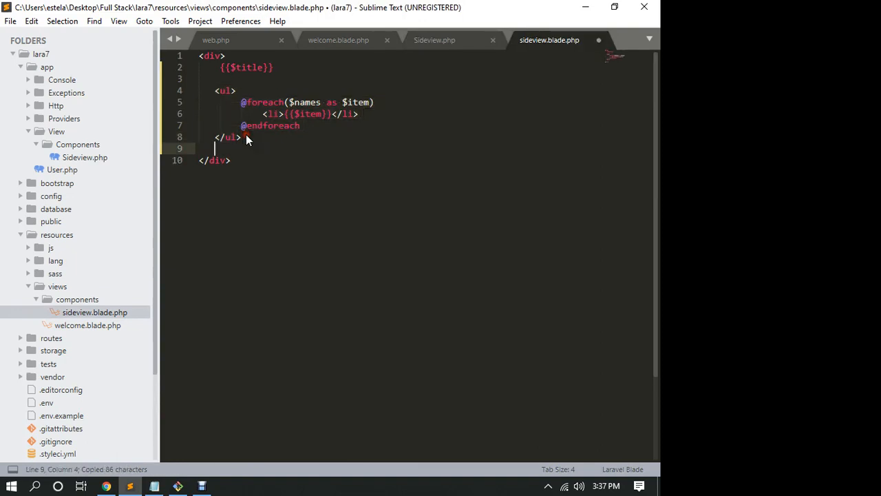
click(434, 39)
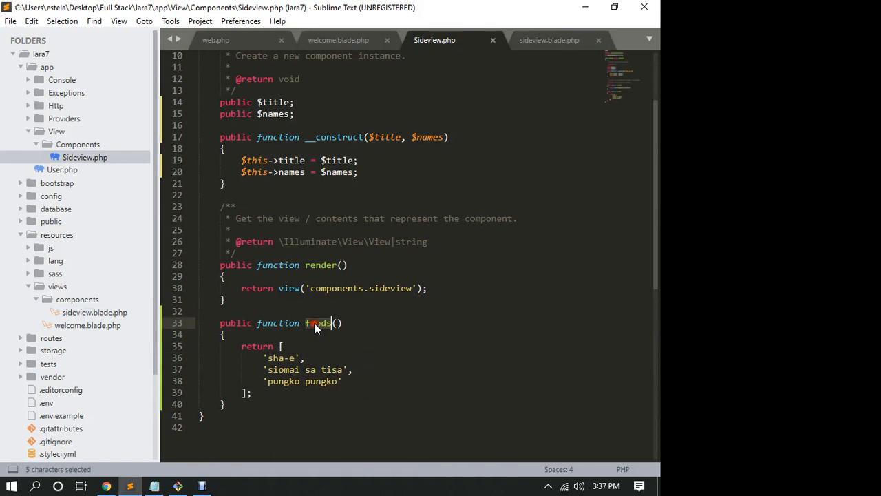
key(ctrl+c)
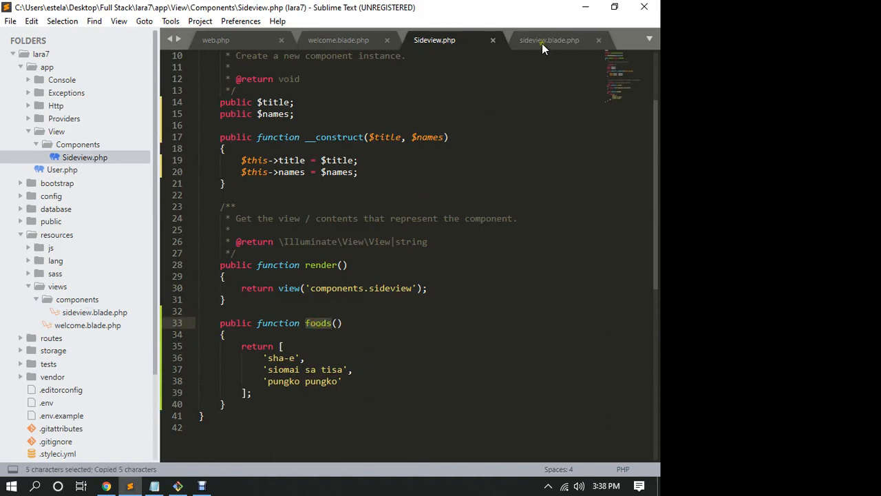
click(548, 40)
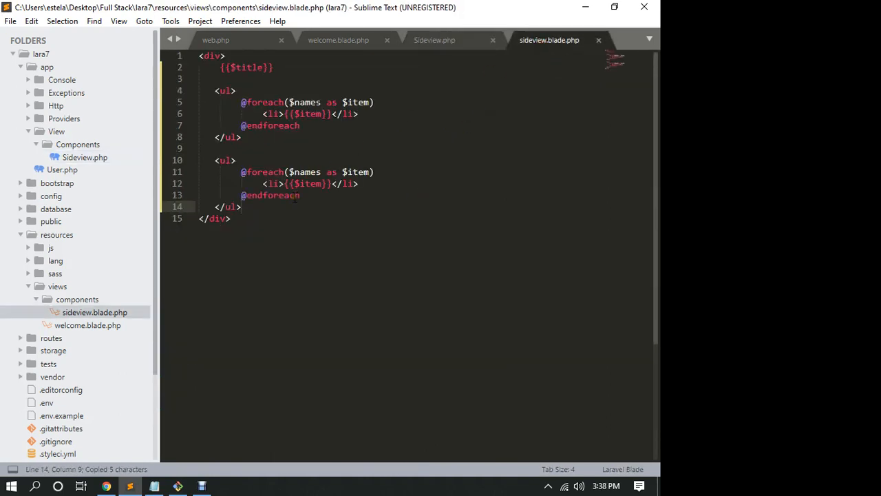
text(foods)
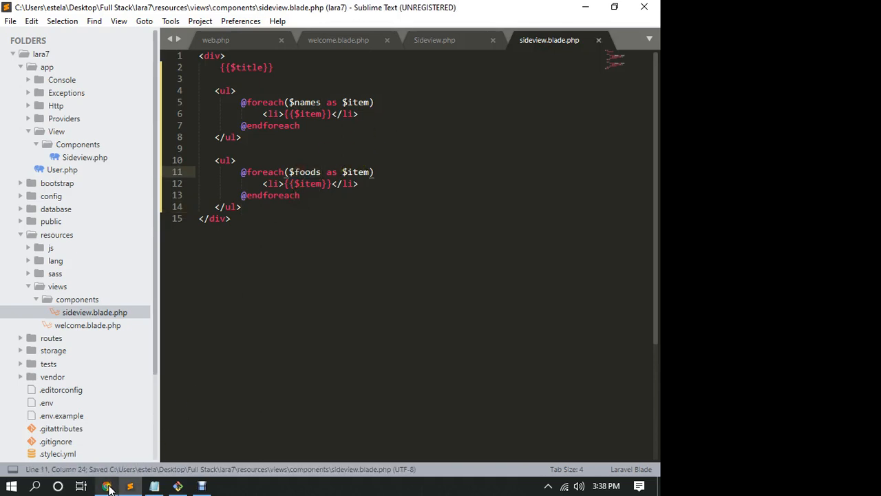
click(106, 486)
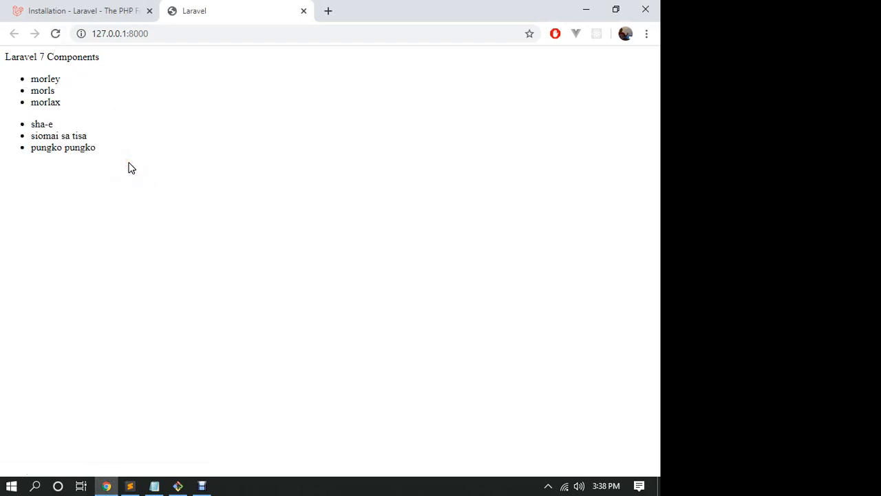
click(129, 486)
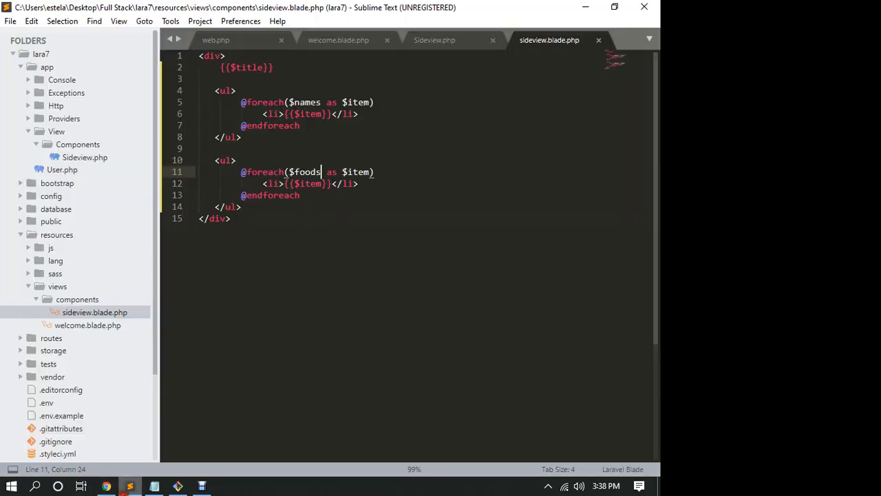
click(434, 40)
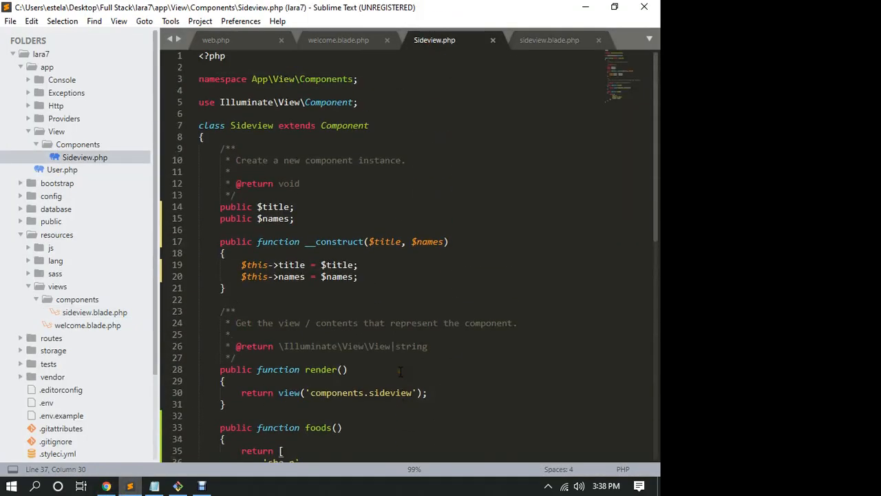
scroll(down, 3)
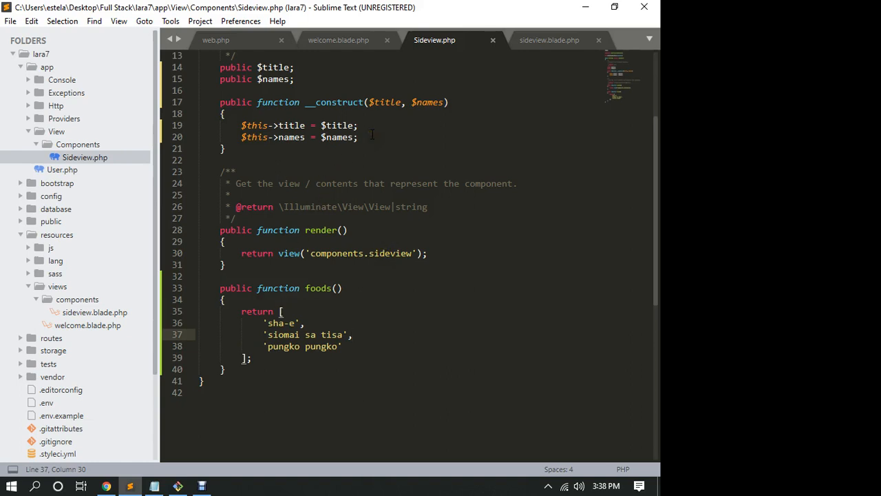
mouse_move(548, 40)
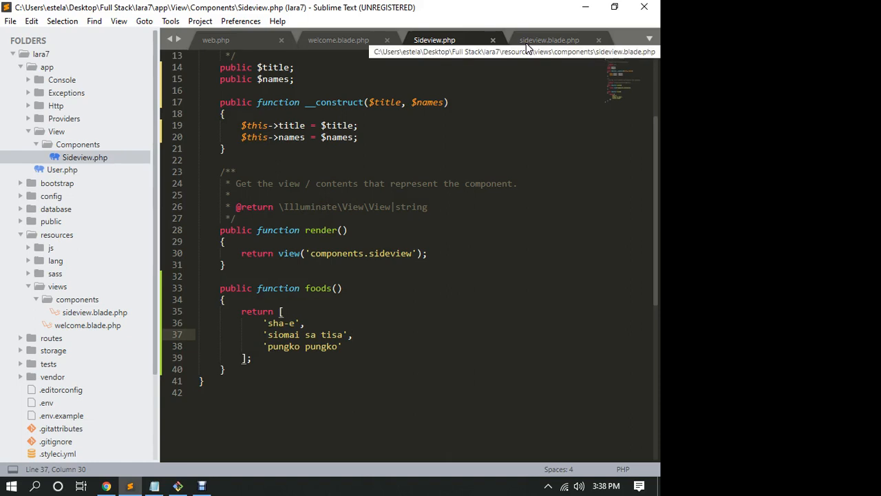
click(548, 39)
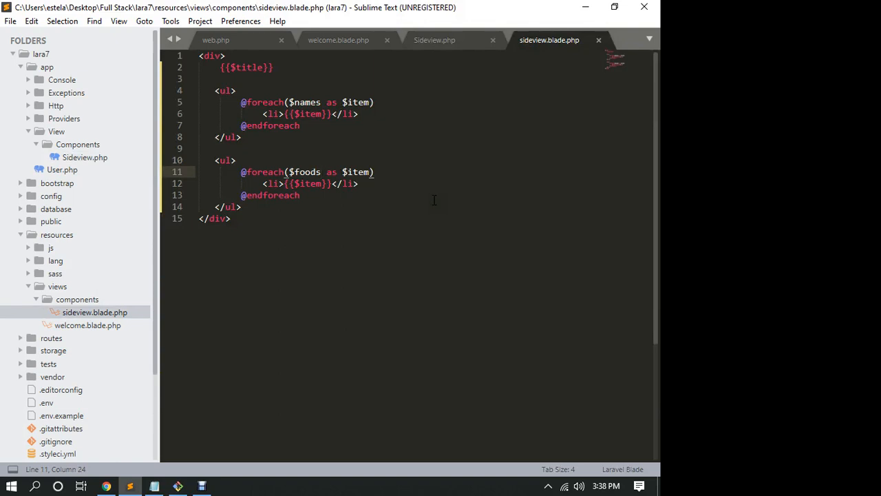
click(321, 172)
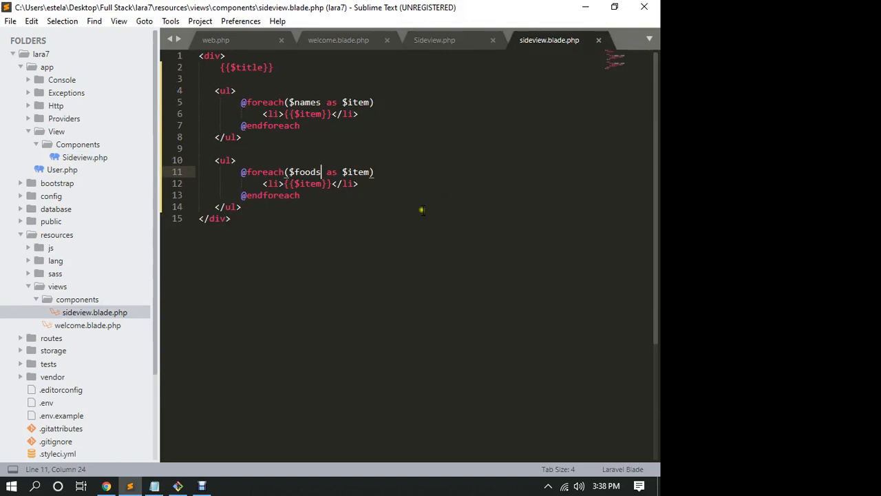
mouse_move(130, 486)
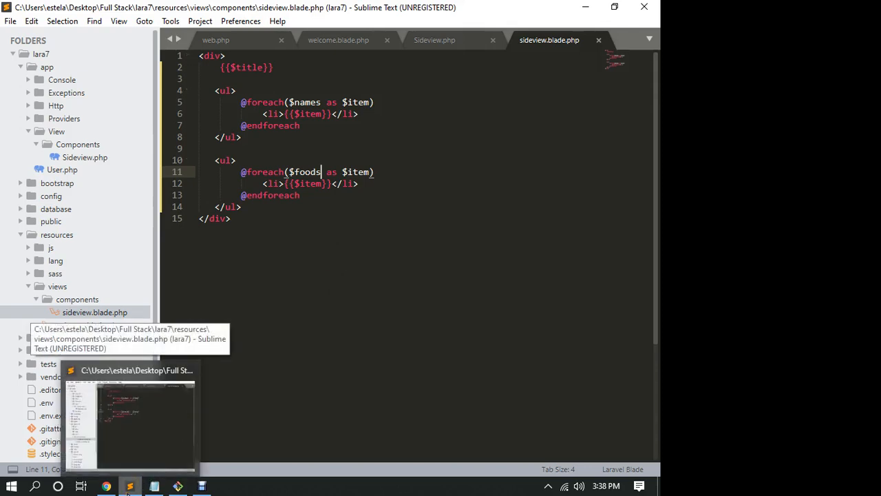